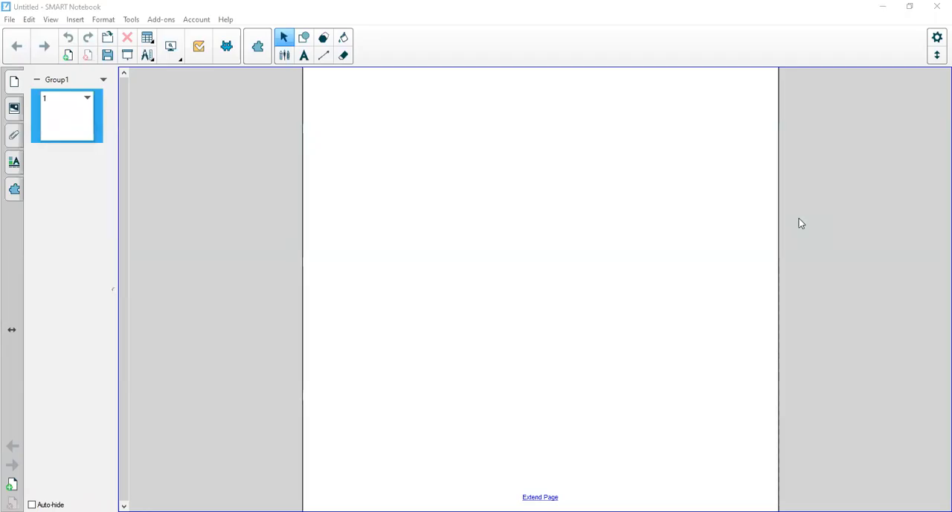
pyautogui.moveTo(790, 242)
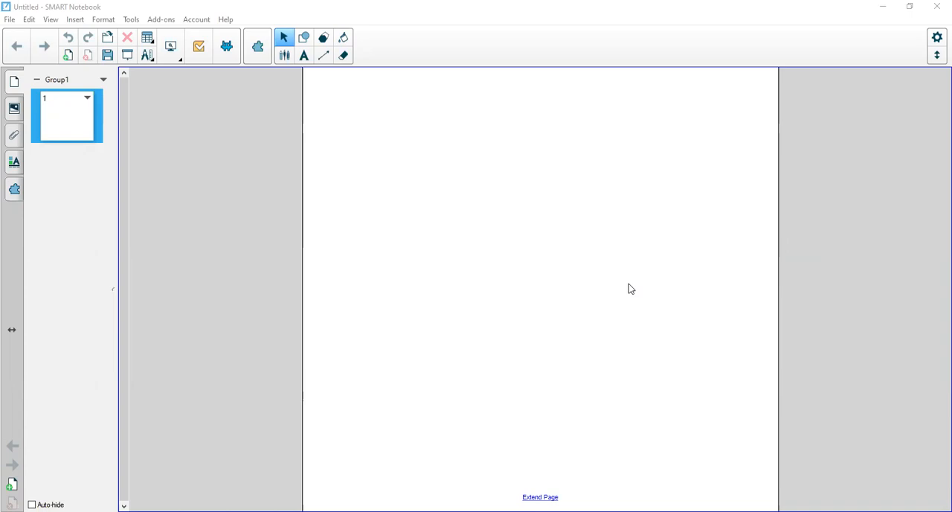
pyautogui.moveTo(630, 288)
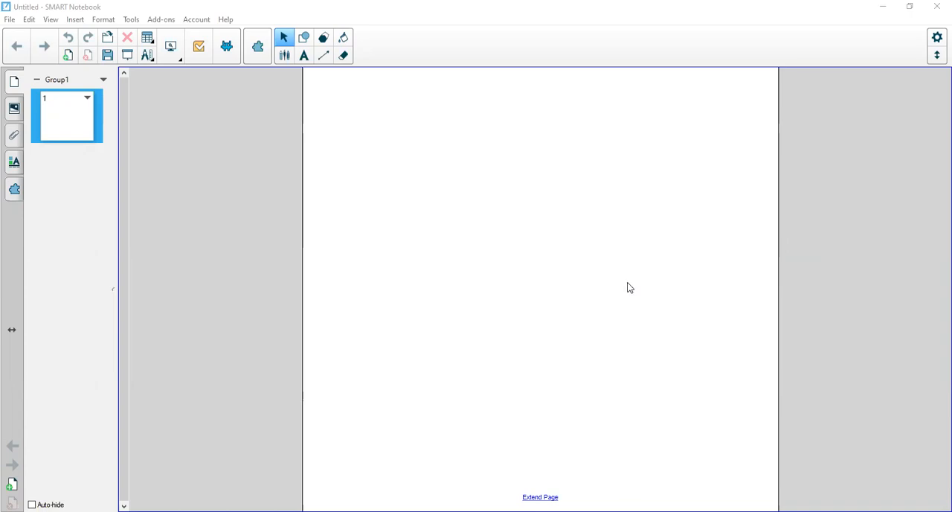
pyautogui.moveTo(623, 293)
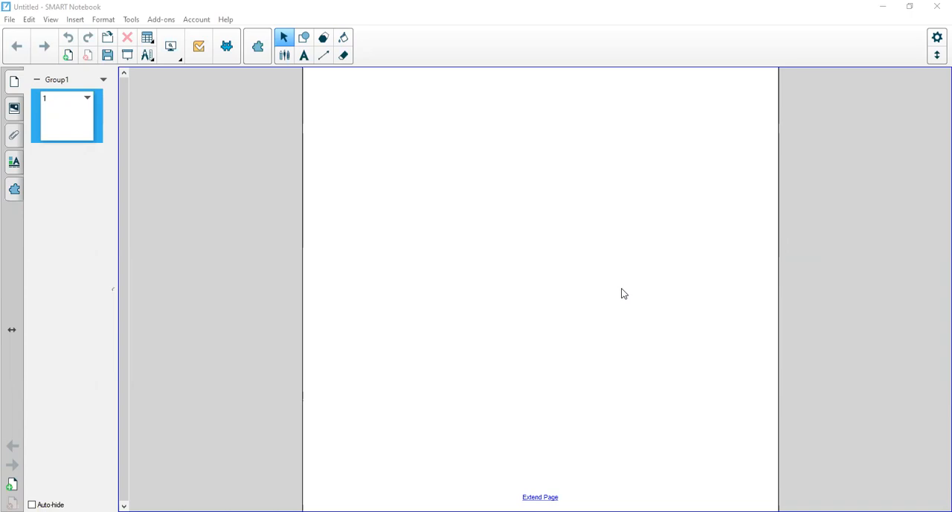
pyautogui.moveTo(623, 302)
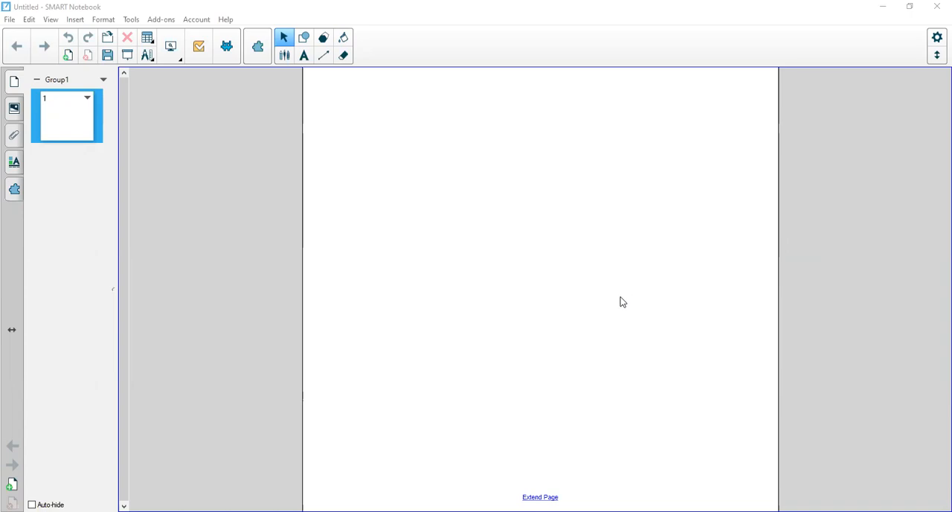
pyautogui.moveTo(623, 304)
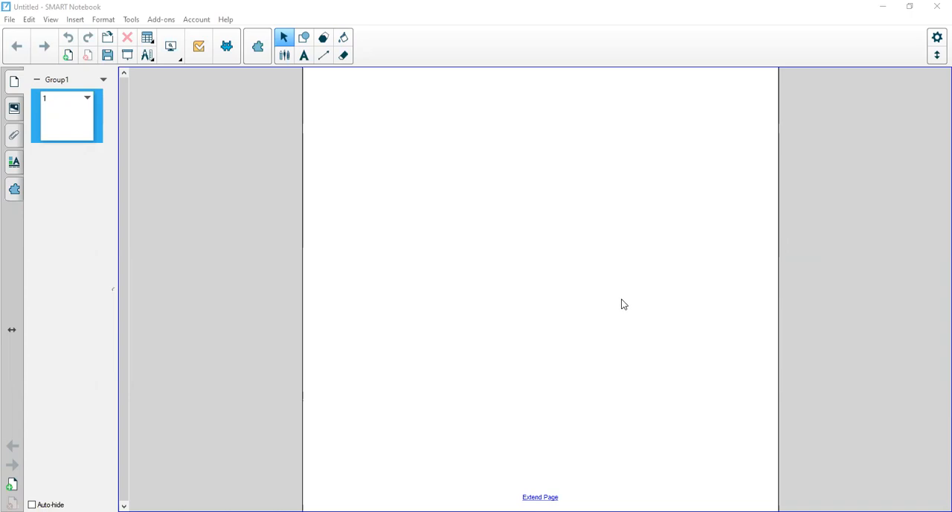
pyautogui.moveTo(628, 299)
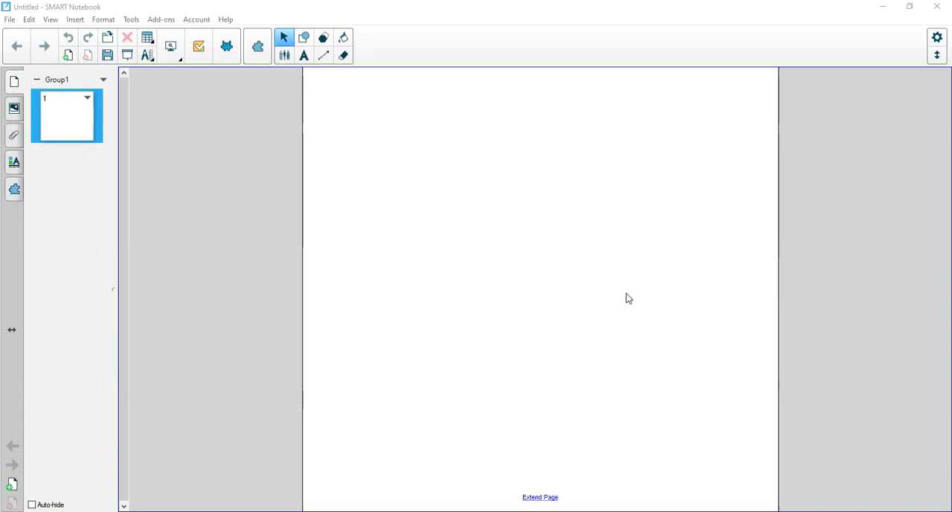
pyautogui.moveTo(605, 308)
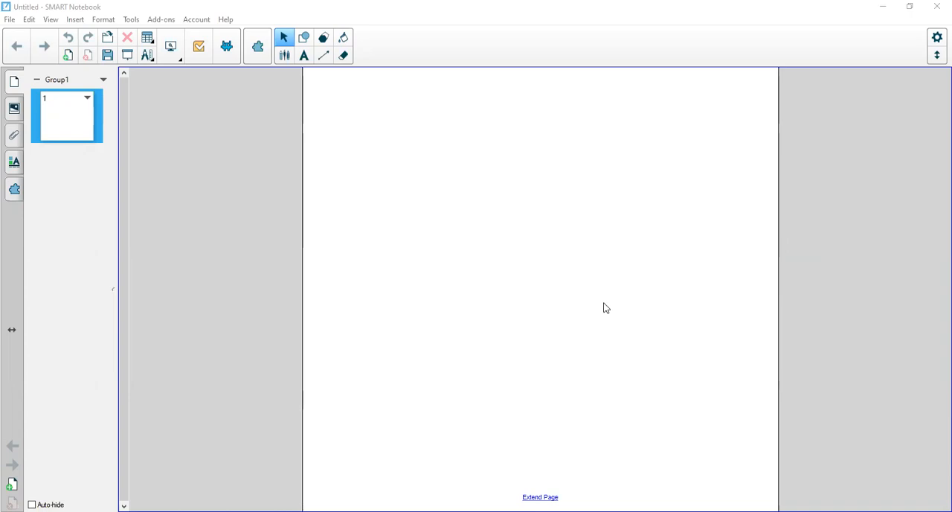
pyautogui.moveTo(503, 177)
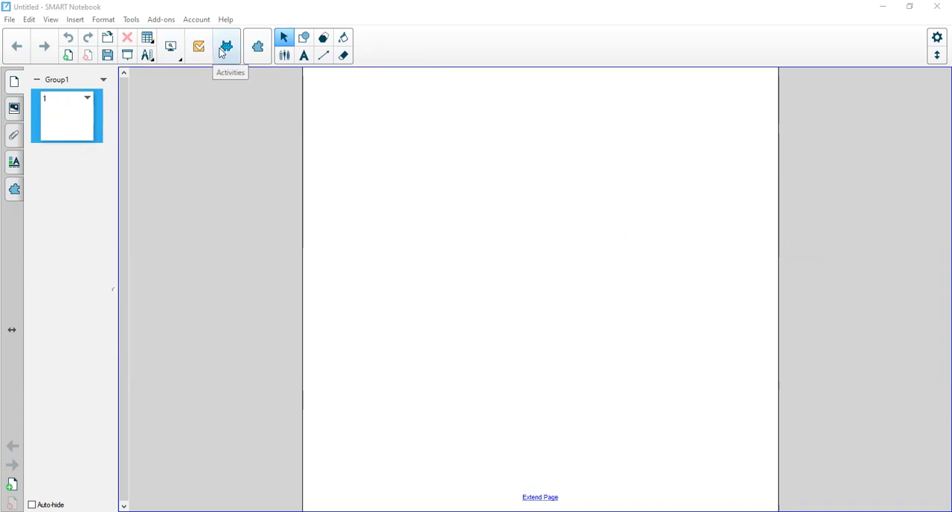
pyautogui.moveTo(231, 53)
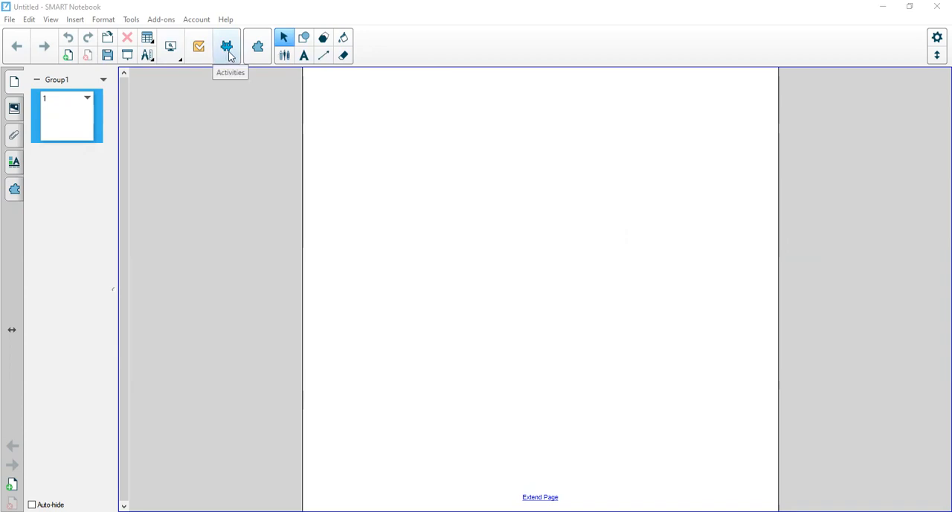
# Step: Open the Activities picker listing Fill in the Blanks, Game Show and Monster Quiz
pyautogui.click(226, 46)
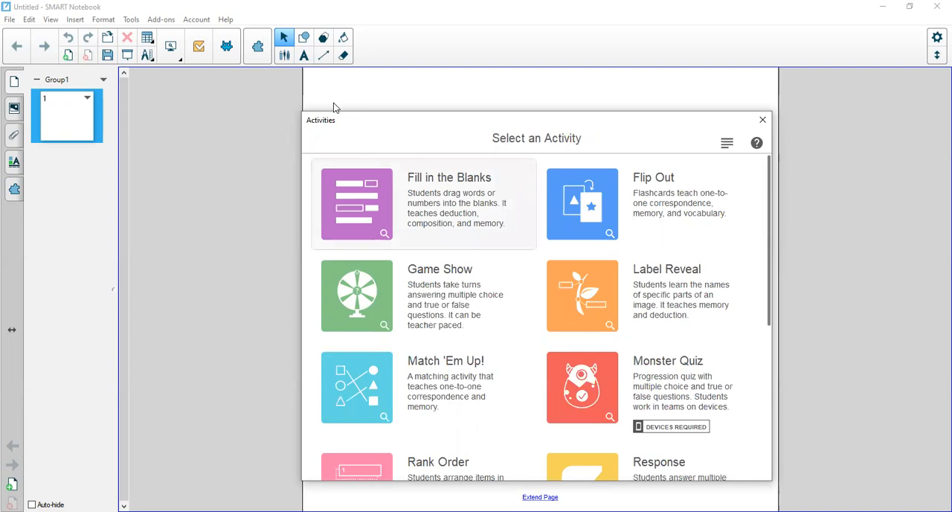
# Step: Start a Fill in the Blanks activity and type the Virginia capital sentence: Richmond
pyautogui.click(357, 204)
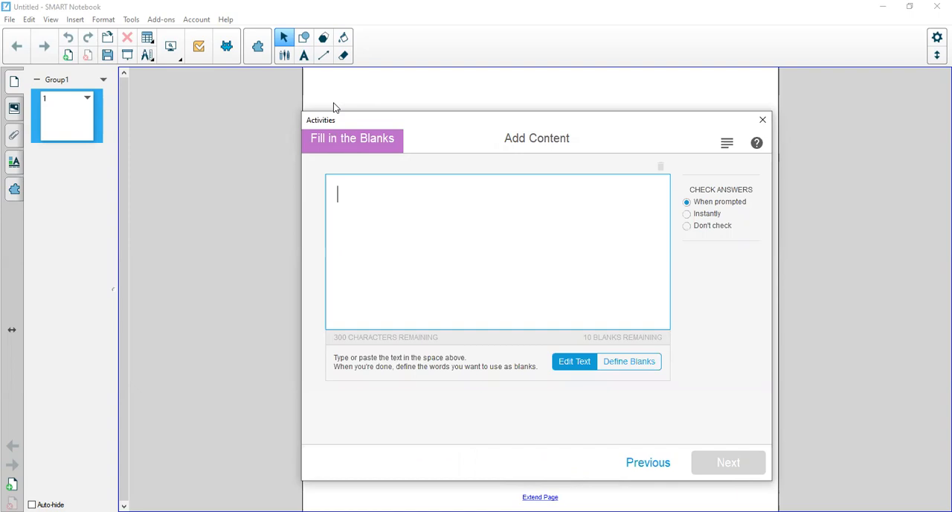
pyautogui.write('What is the c')
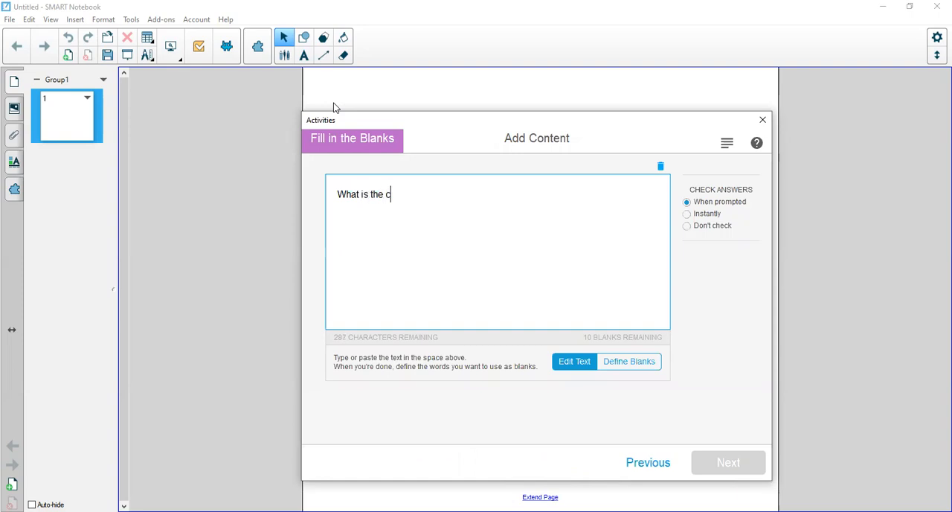
pyautogui.write('apital of Ri')
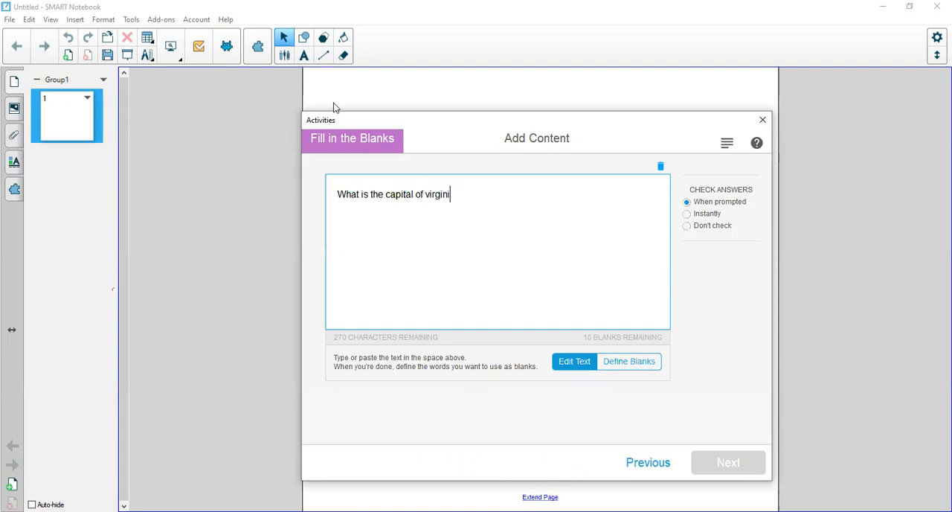
pyautogui.write('Bir')
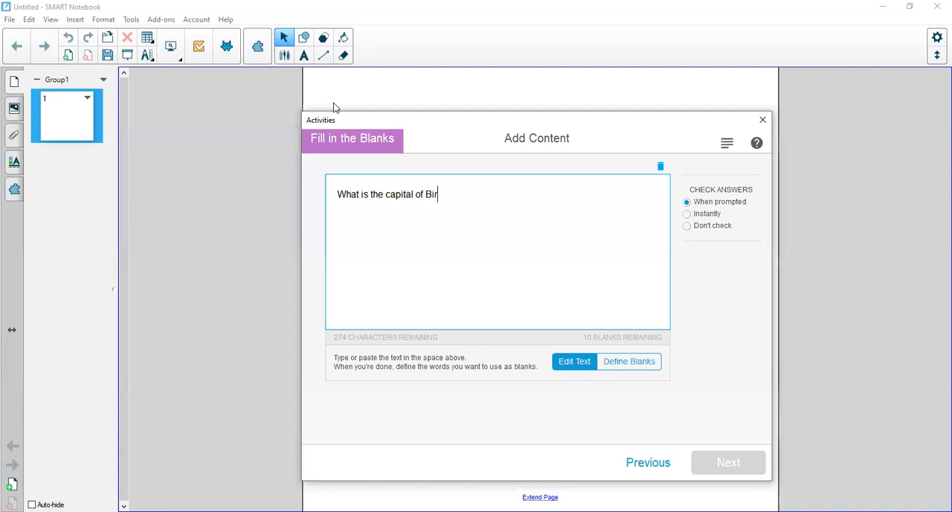
pyautogui.write('Vi')
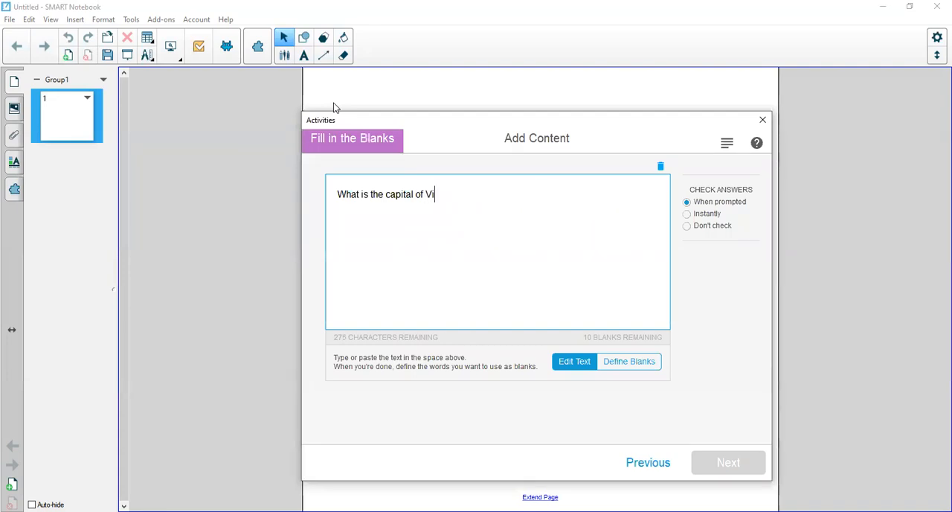
pyautogui.write('rginia?')
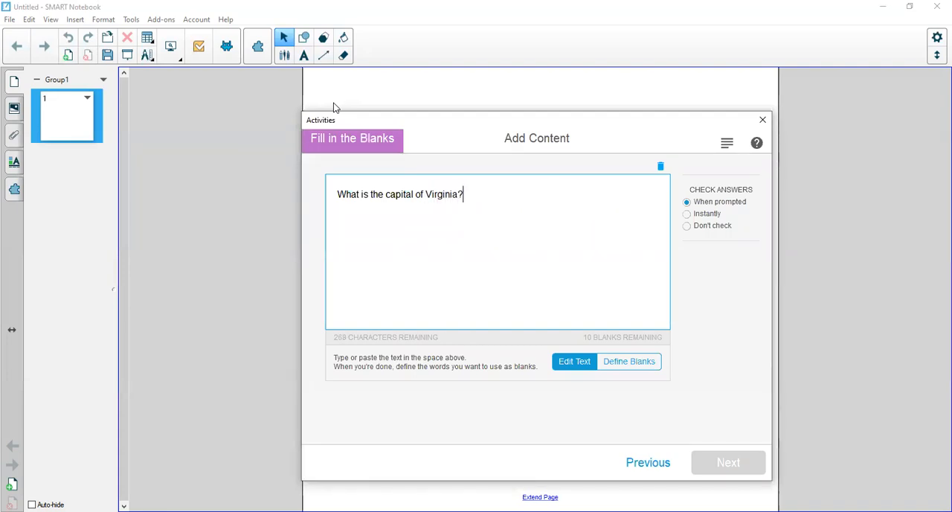
pyautogui.write('R')
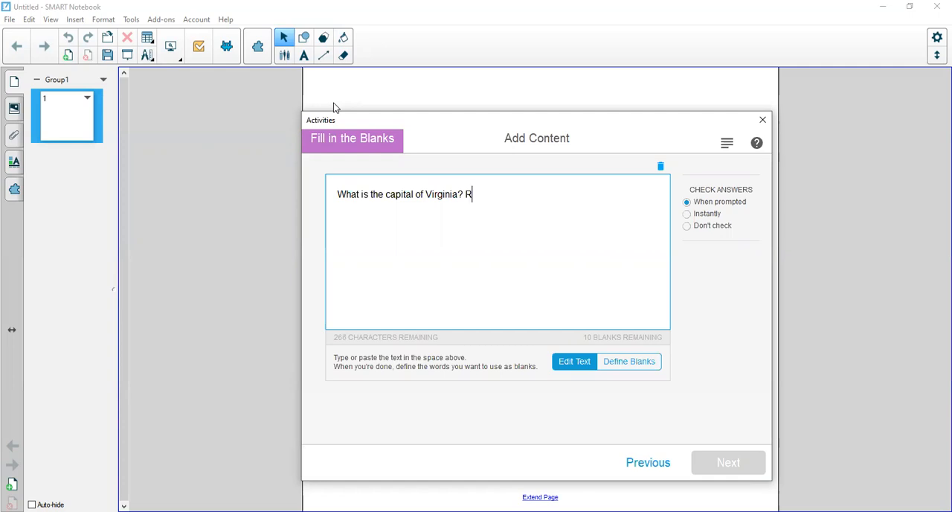
pyautogui.write('ichmond')
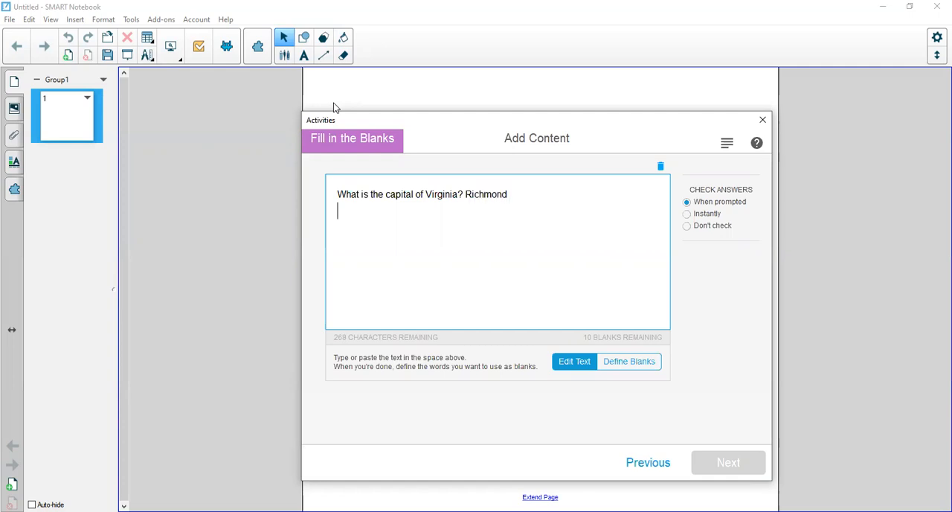
# Step: Type the sentences naming the cardinal as state bird and dogwood as state flower
pyautogui.write('The state')
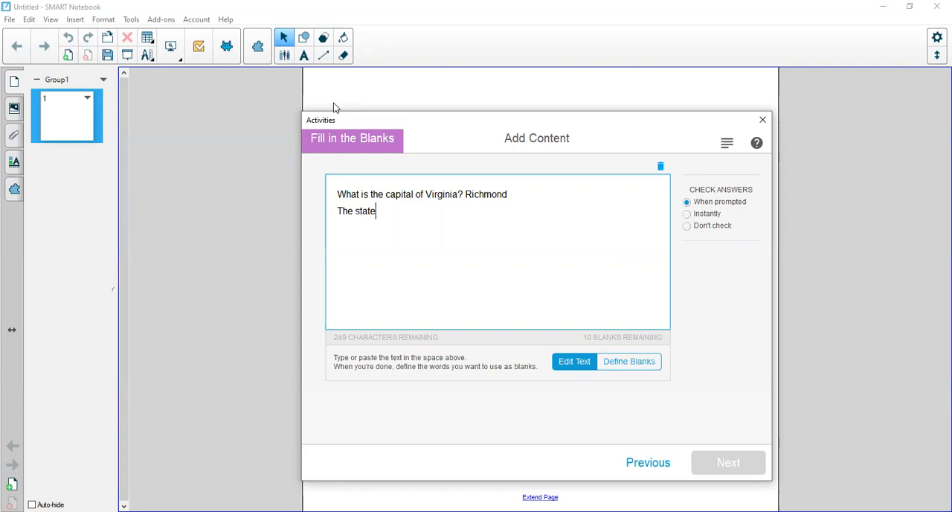
pyautogui.write('bird of Virginia is the')
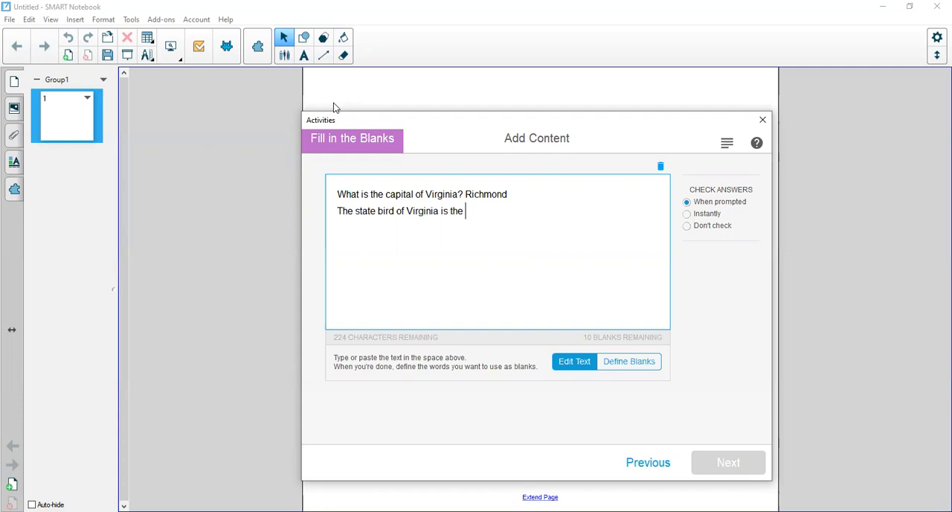
pyautogui.write('cardinal.')
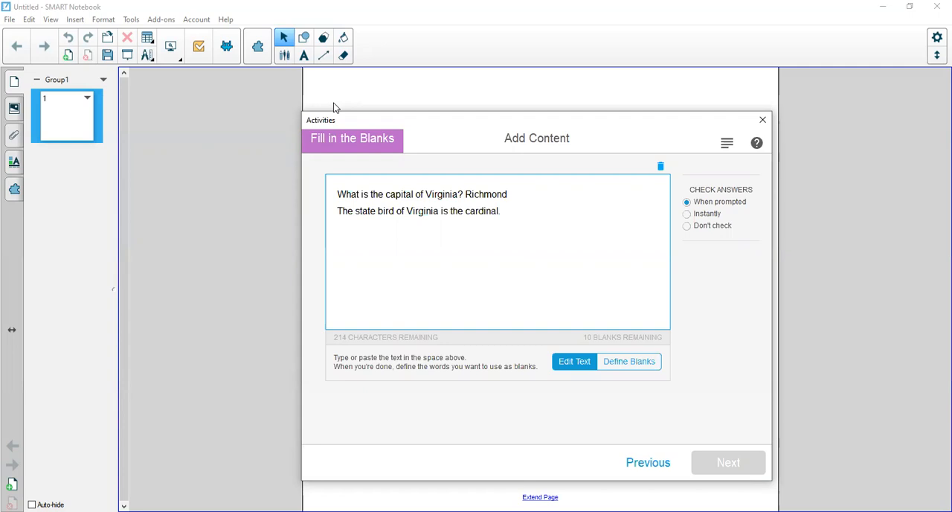
pyautogui.write('The')
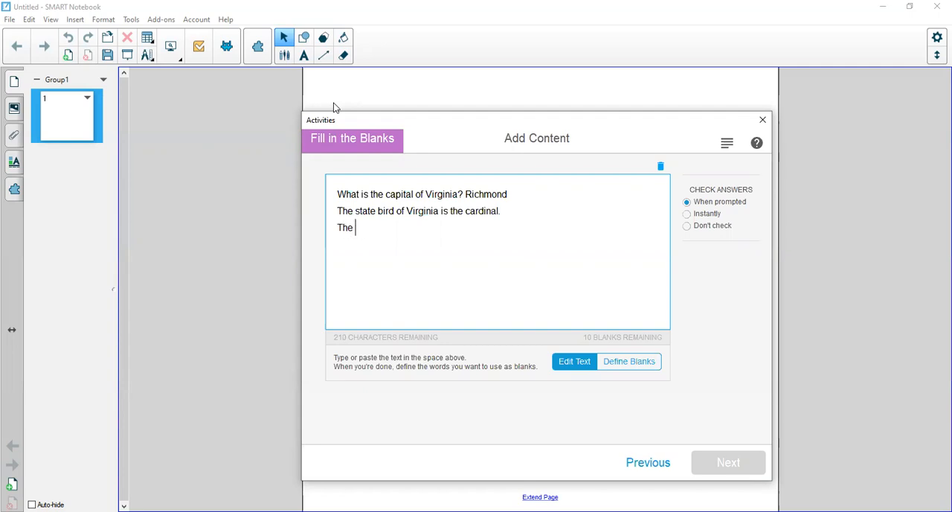
pyautogui.write('dogwood t')
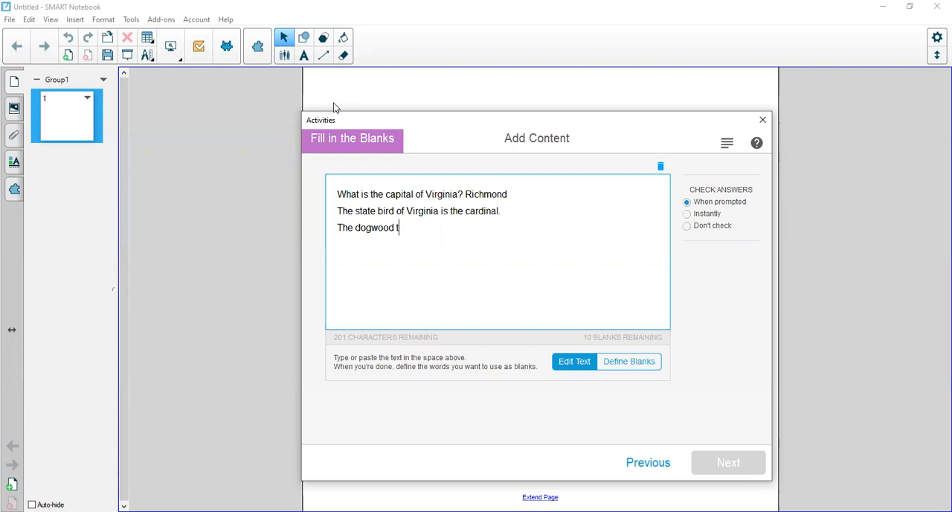
pyautogui.write('ree is the')
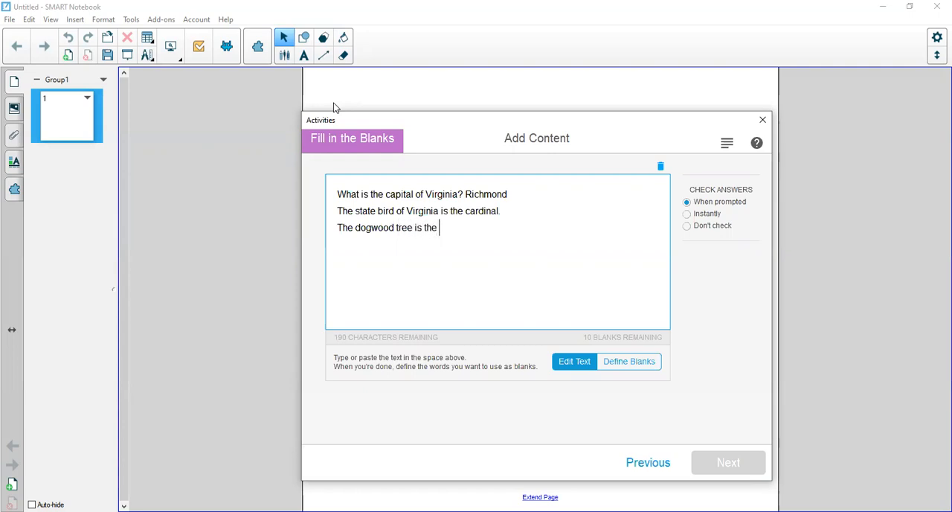
pyautogui.write('state flower of Virgin')
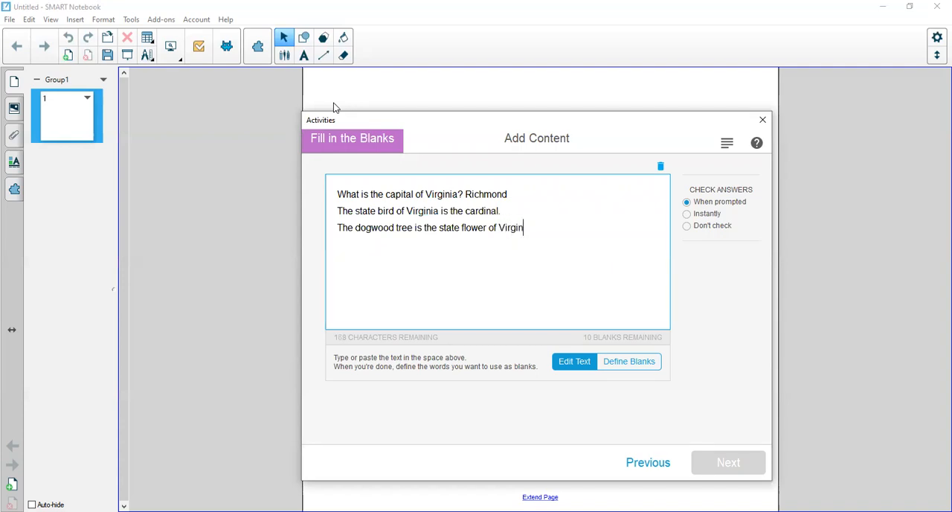
pyautogui.write('ia.')
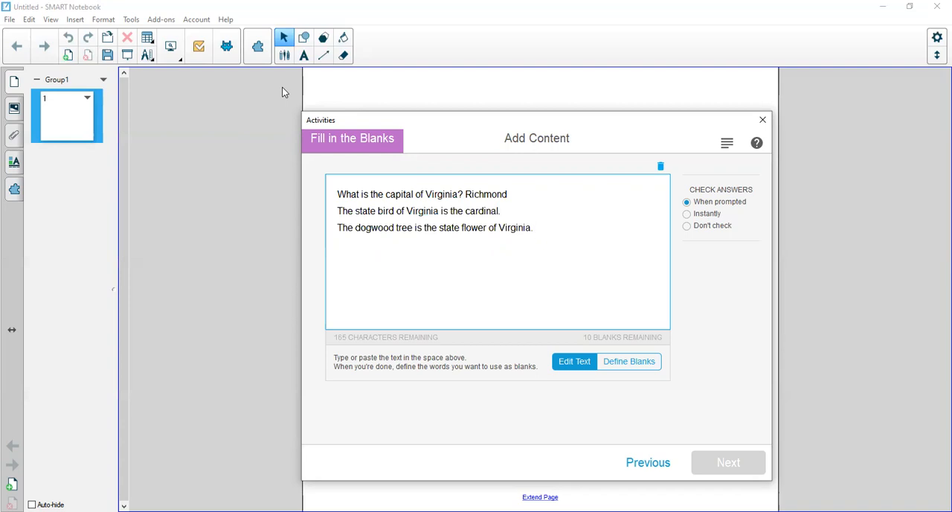
# Step: Define Richmond, cardinal and dogwood as blanks and continue to theme selection
pyautogui.click(629, 361)
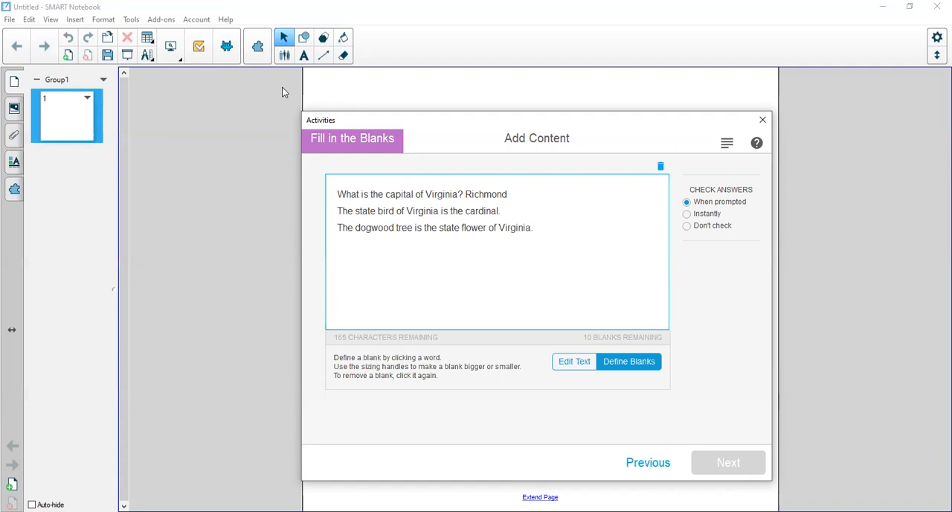
pyautogui.click(489, 193)
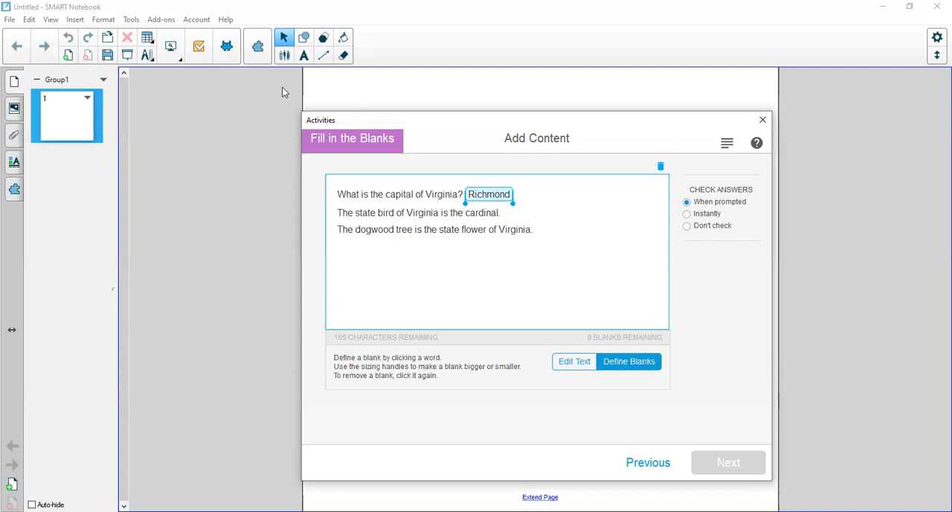
pyautogui.click(484, 212)
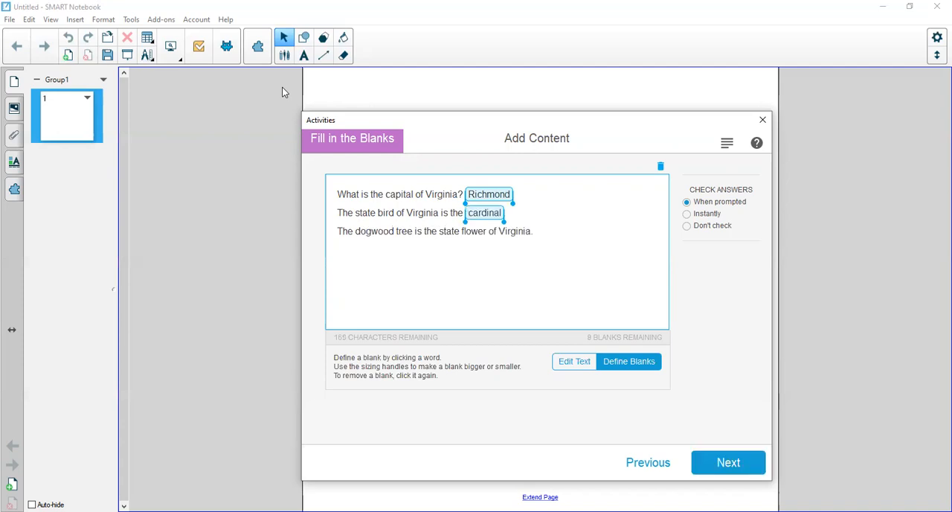
pyautogui.click(377, 232)
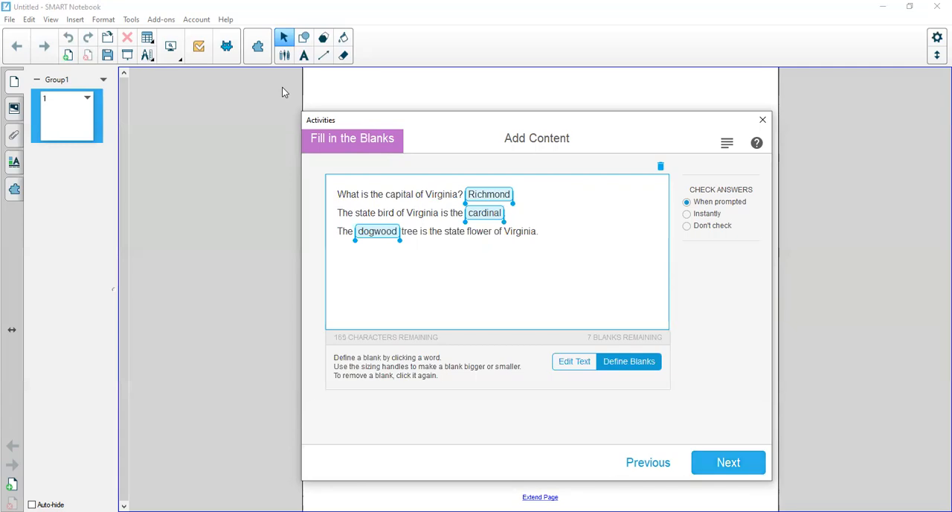
pyautogui.click(728, 462)
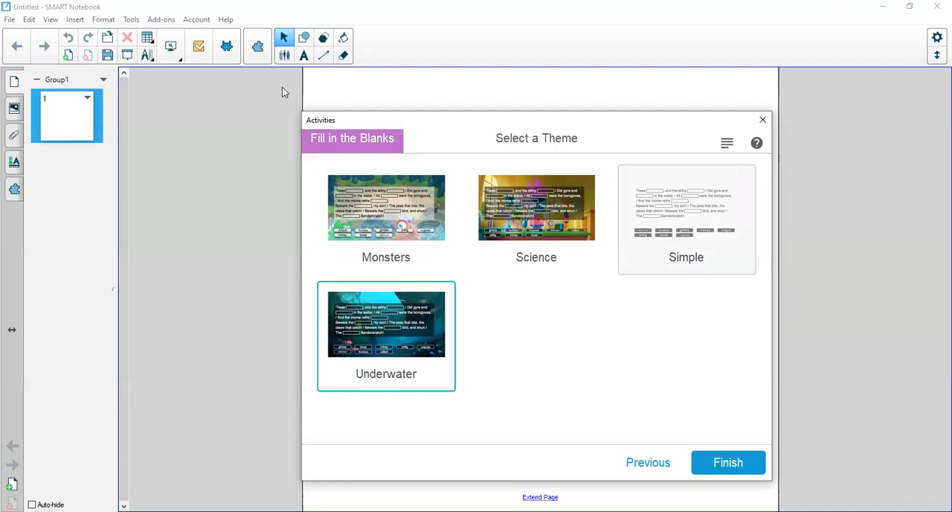
# Step: Choose the Monsters theme, finish the activity, and dismiss the tip
pyautogui.click(385, 207)
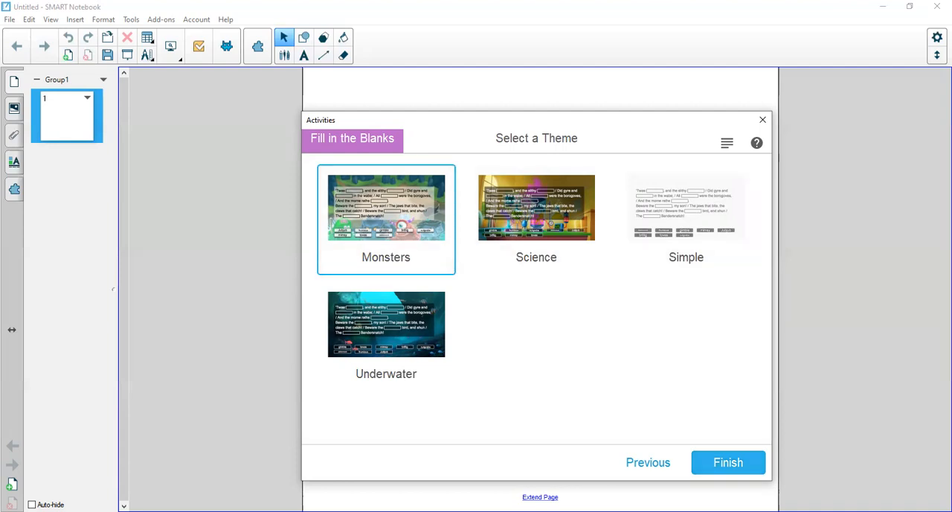
pyautogui.click(728, 462)
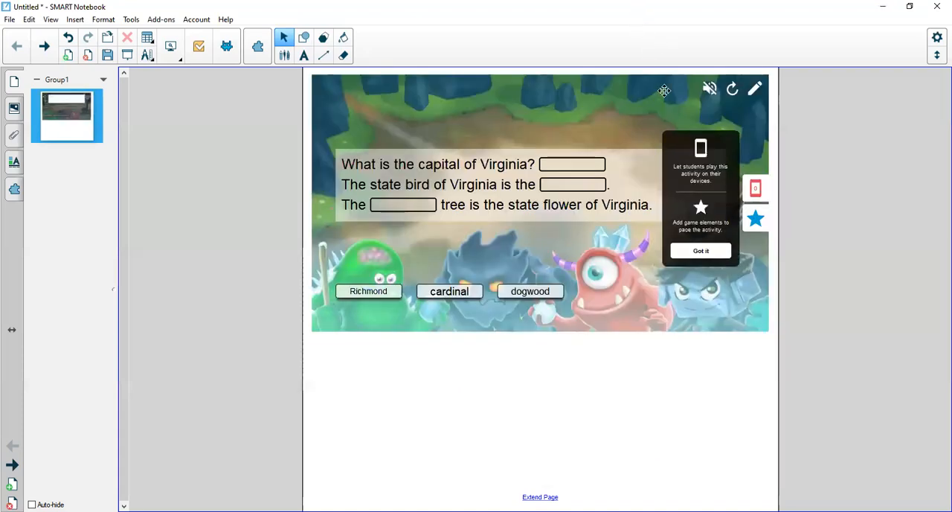
pyautogui.moveTo(701, 244)
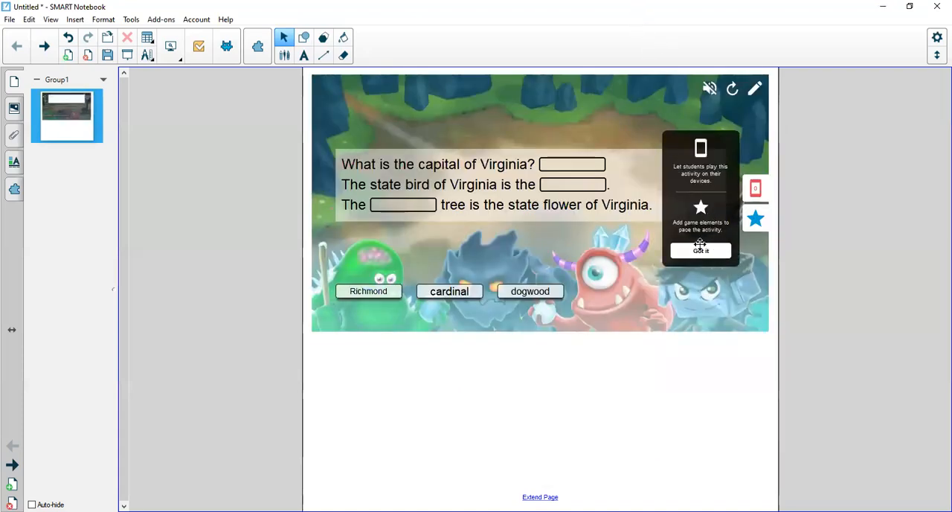
pyautogui.click(700, 250)
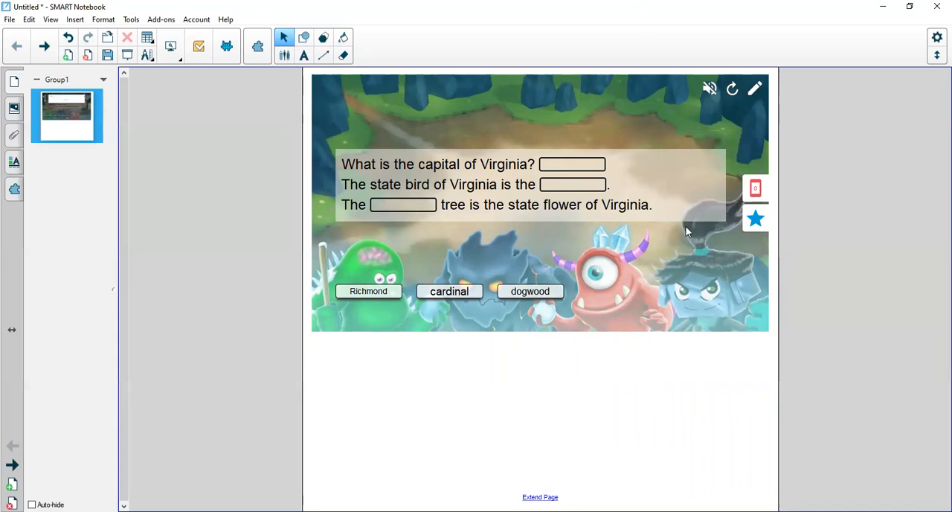
pyautogui.moveTo(368, 291)
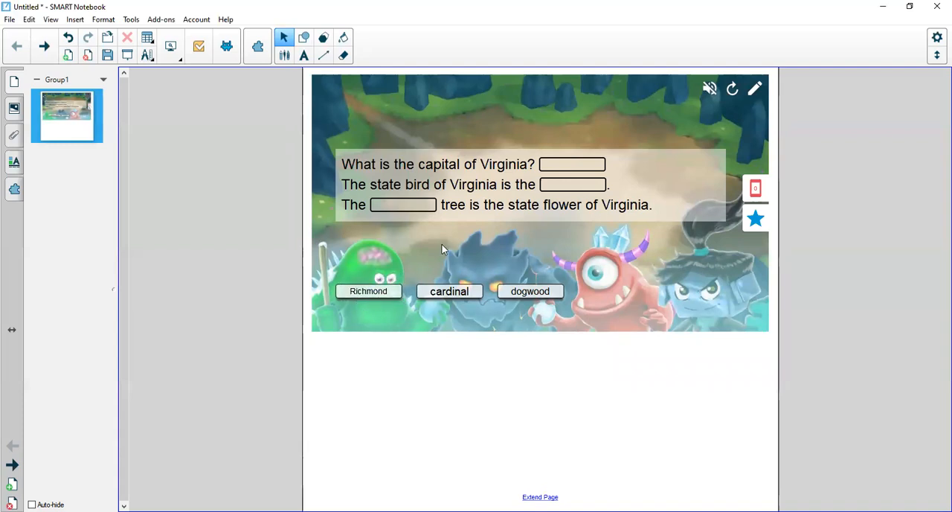
pyautogui.moveTo(446, 250)
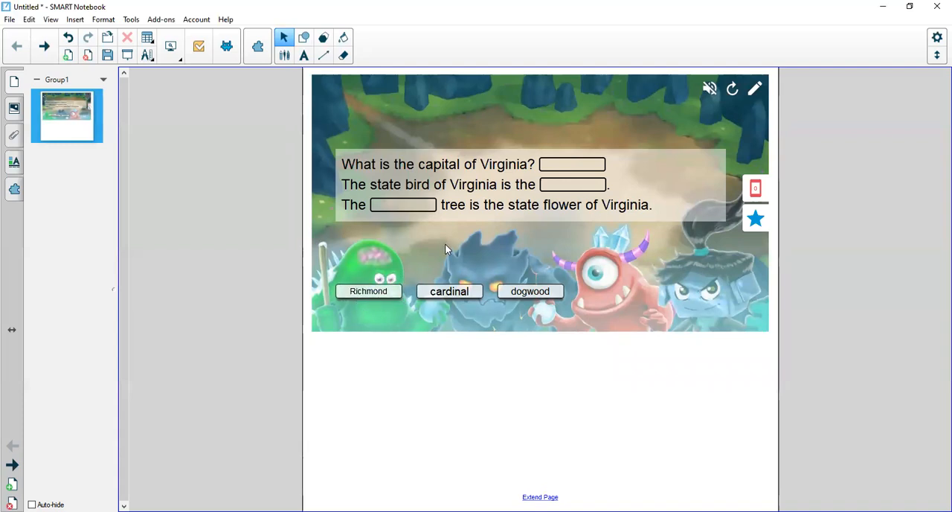
pyautogui.moveTo(417, 247)
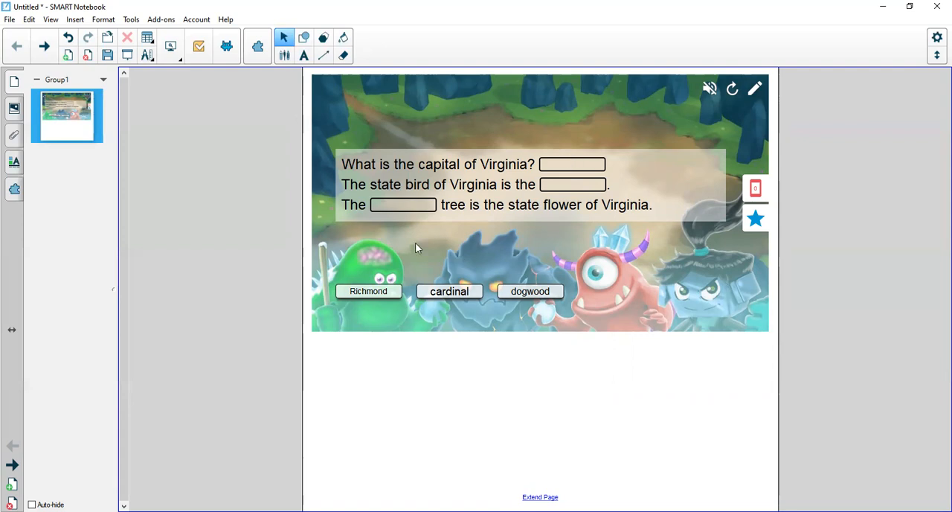
pyautogui.moveTo(531, 216)
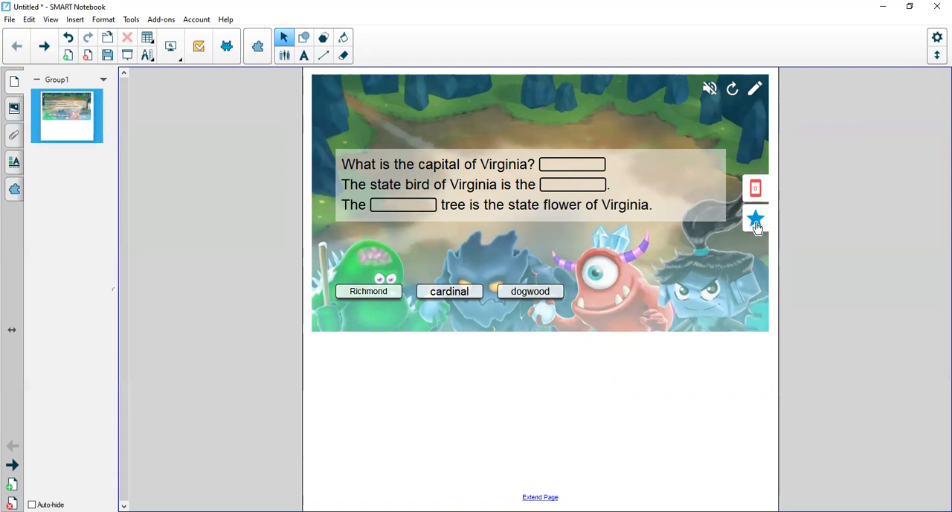
# Step: Turn off the Buzzers game element for the activity
pyautogui.click(755, 218)
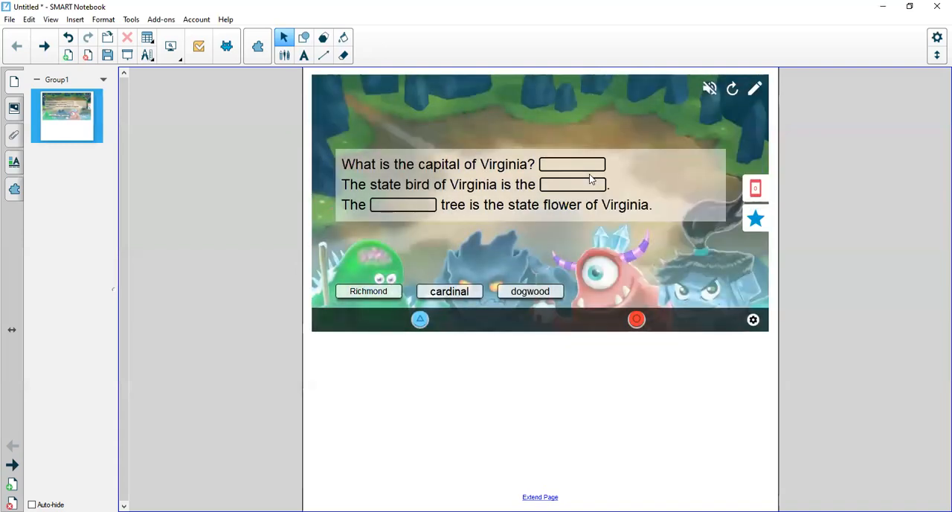
pyautogui.moveTo(567, 344)
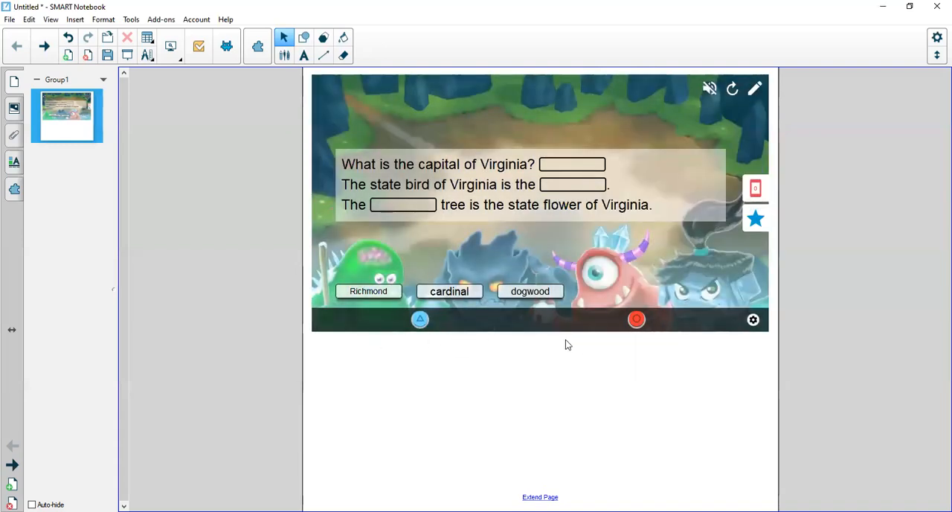
pyautogui.click(753, 319)
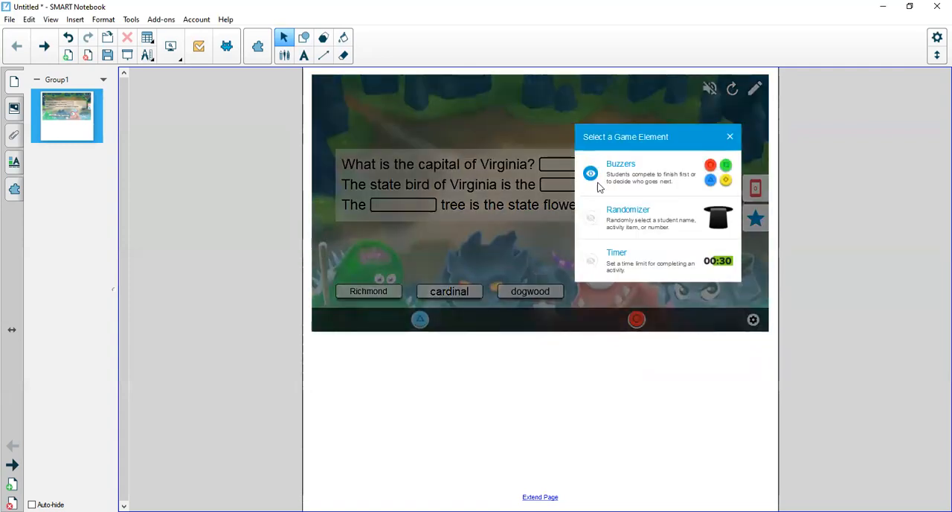
pyautogui.click(730, 136)
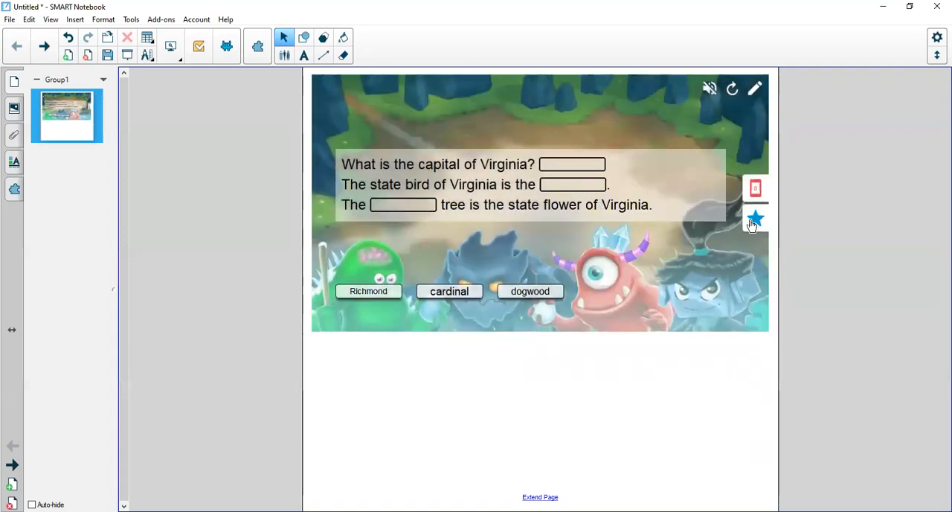
# Step: Add a Randomizer picking numbers up to 20, then dismiss the drawn numbers
pyautogui.click(755, 218)
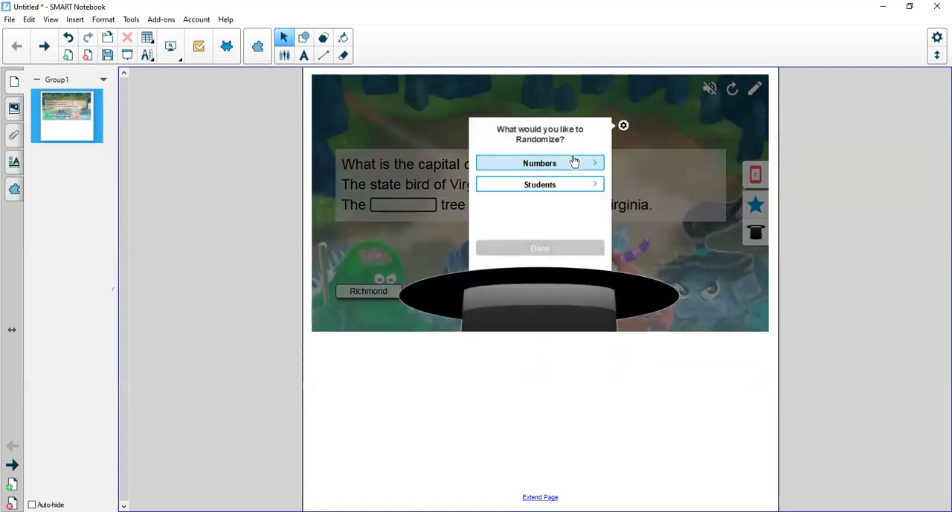
pyautogui.click(539, 163)
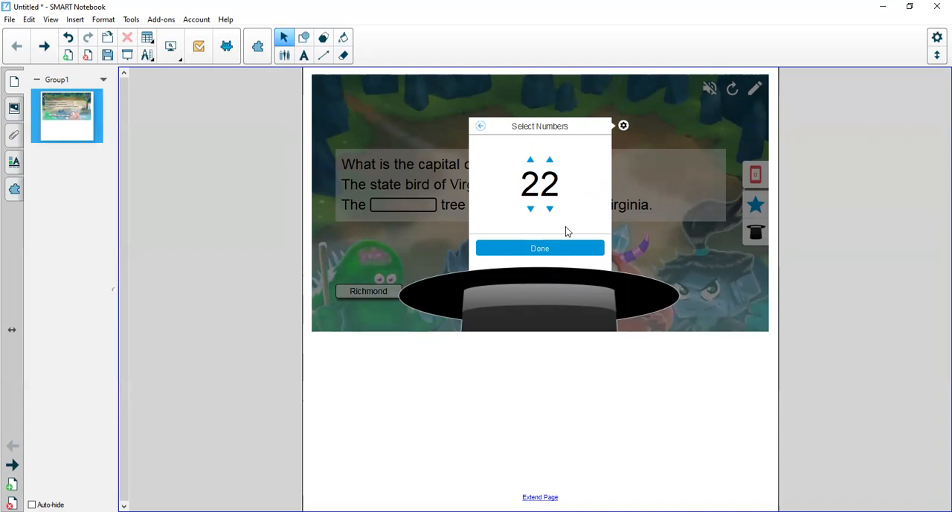
pyautogui.click(550, 209)
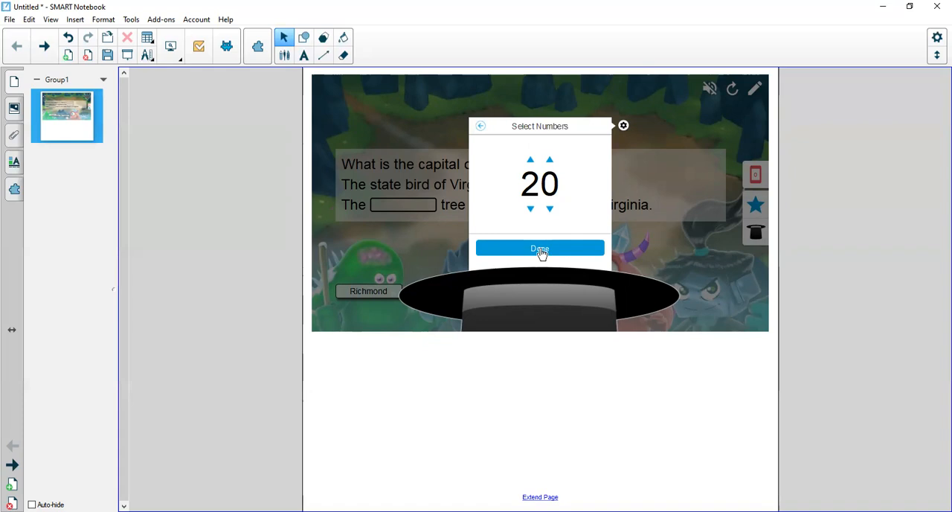
pyautogui.click(540, 249)
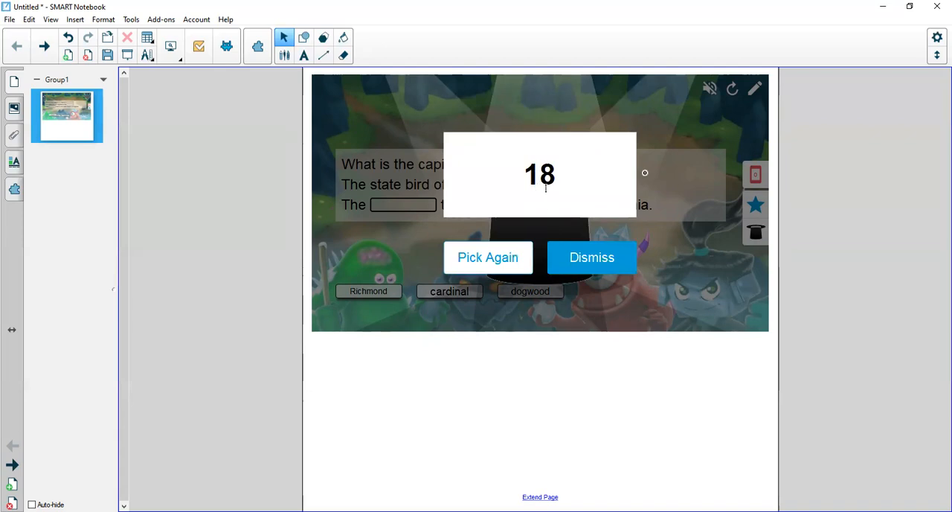
pyautogui.moveTo(594, 232)
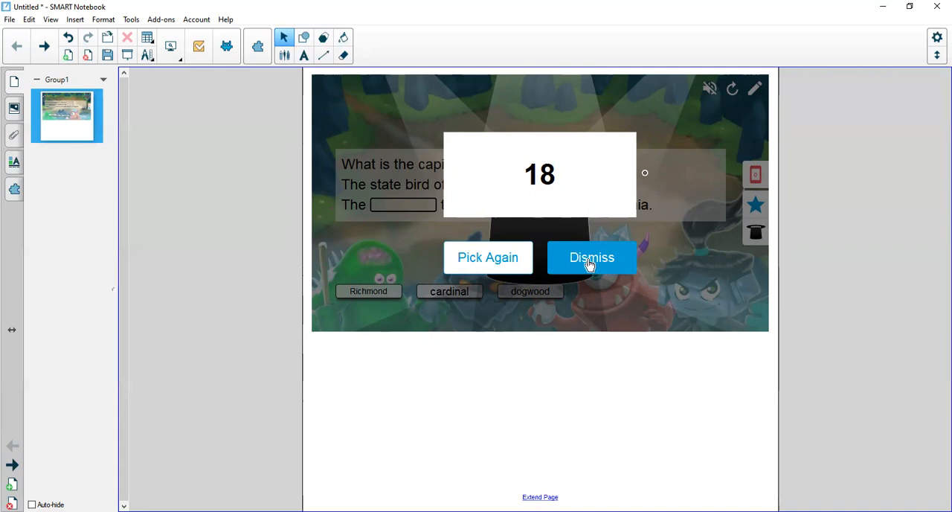
pyautogui.click(591, 256)
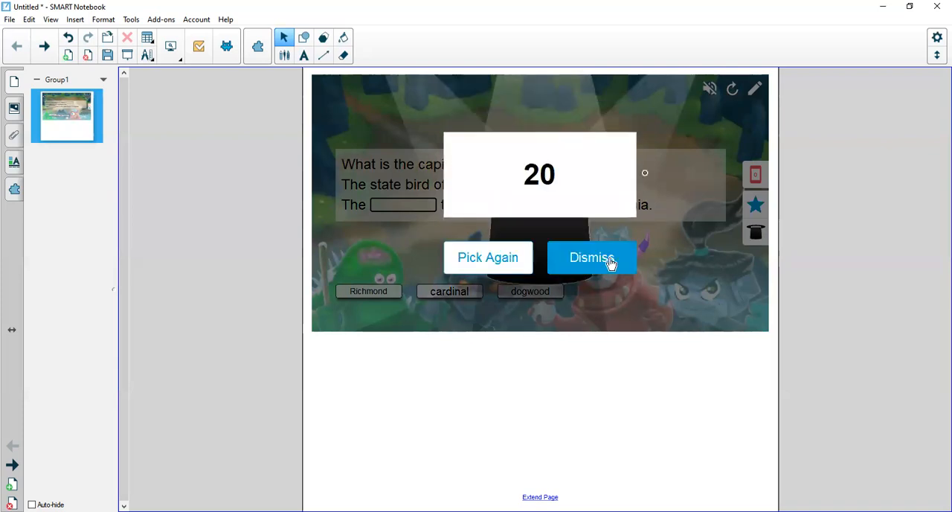
pyautogui.click(591, 257)
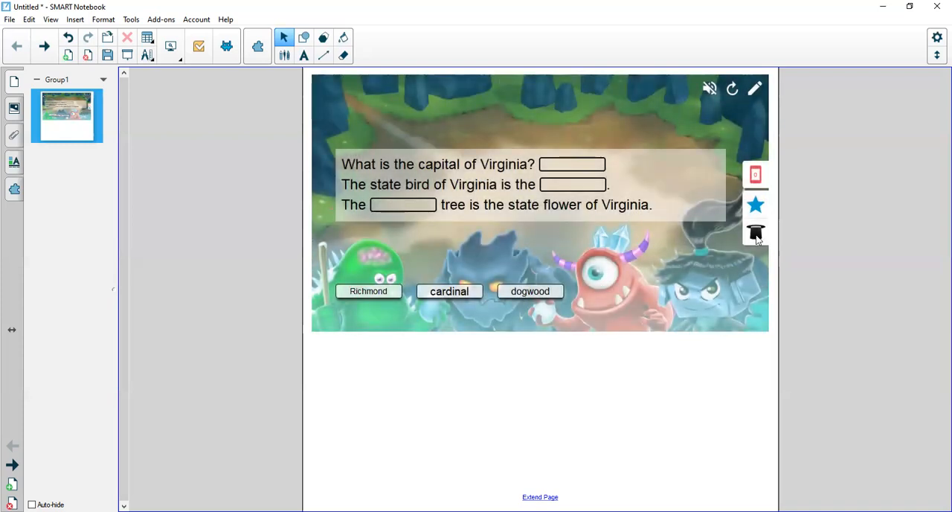
# Step: Turn off the Randomizer and add the Timer game element
pyautogui.click(756, 204)
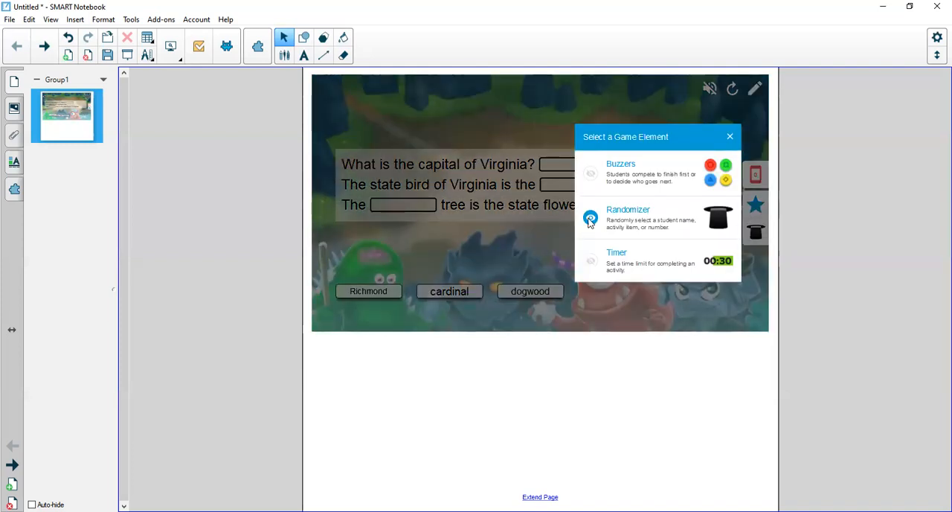
pyautogui.click(730, 136)
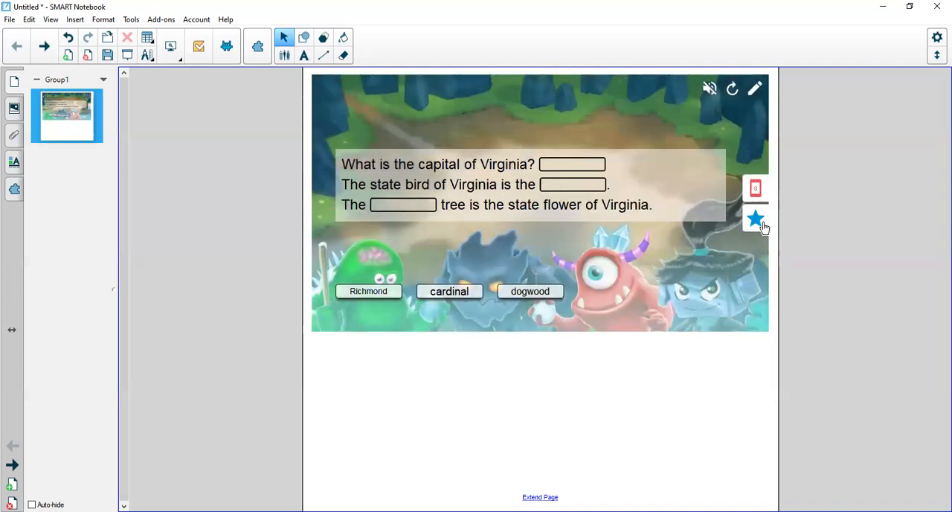
pyautogui.click(756, 219)
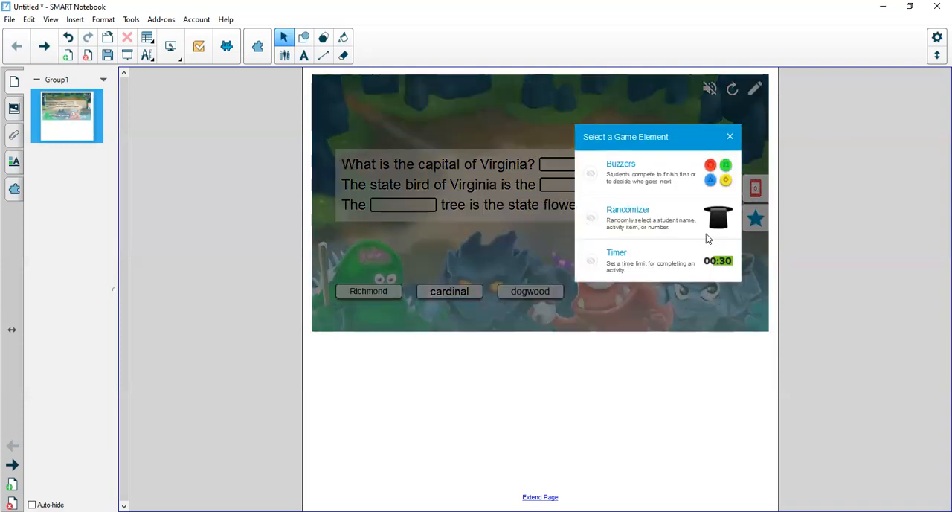
pyautogui.click(591, 261)
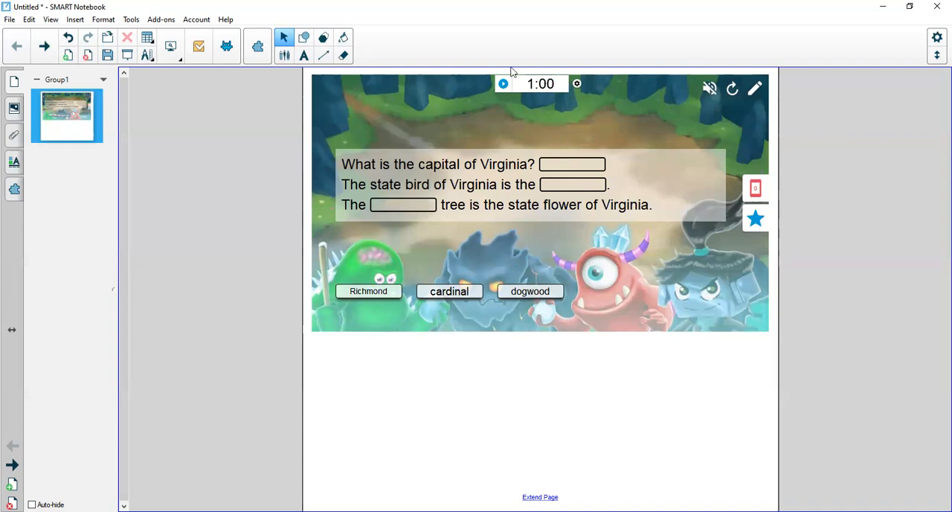
pyautogui.moveTo(707, 185)
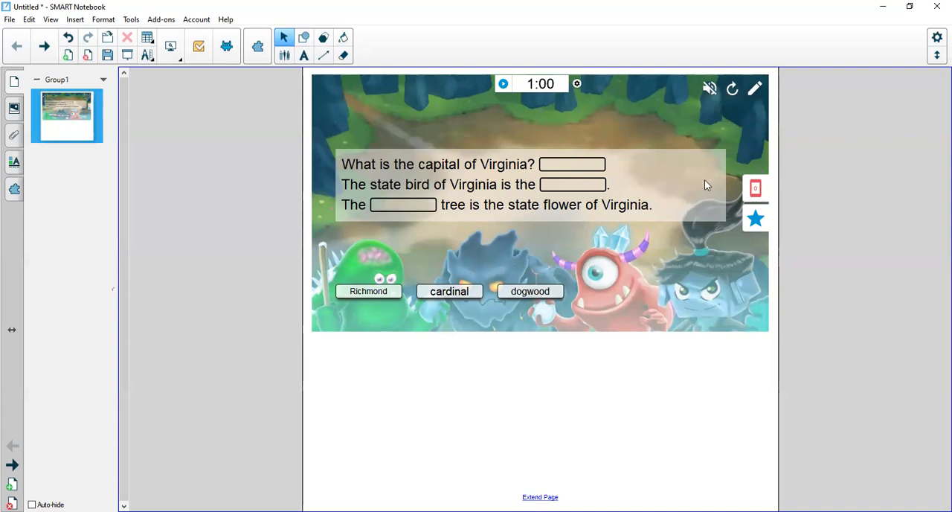
pyautogui.moveTo(578, 89)
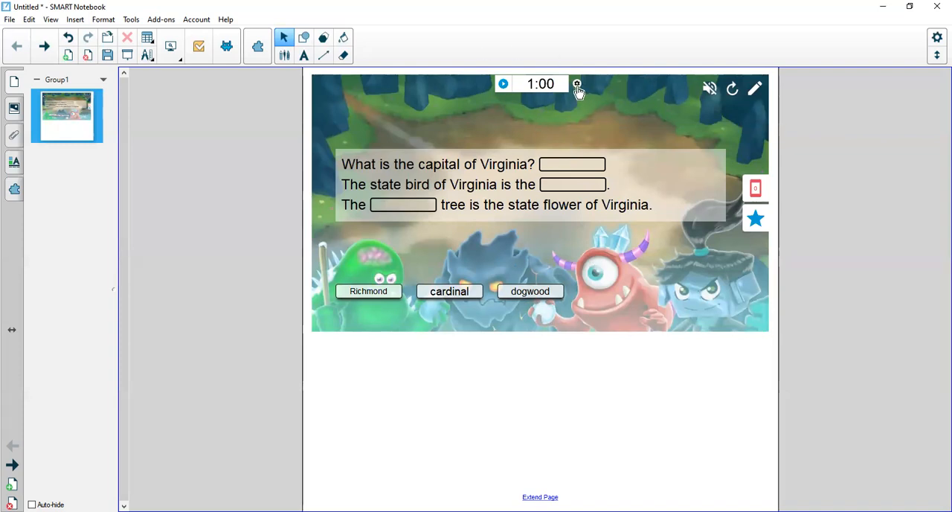
# Step: Set the timer to count down from 03:00
pyautogui.click(577, 88)
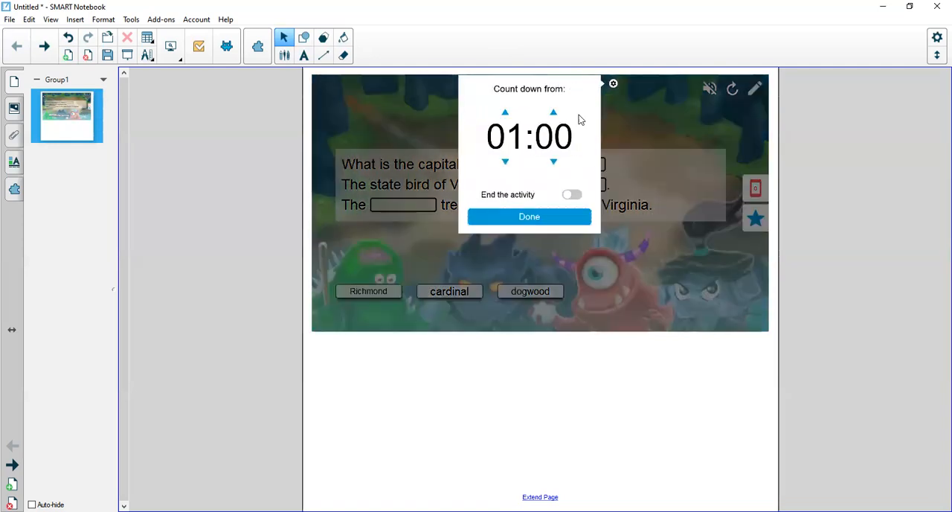
pyautogui.click(505, 112)
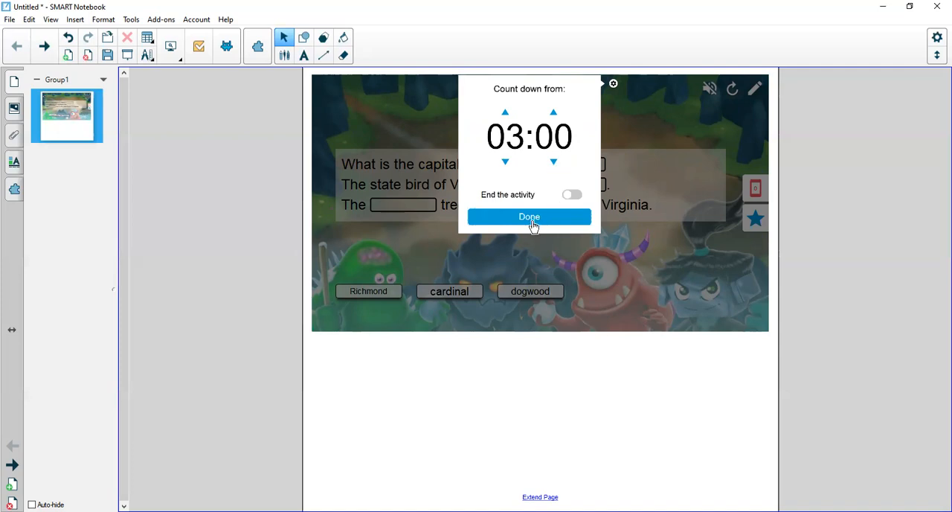
pyautogui.moveTo(579, 201)
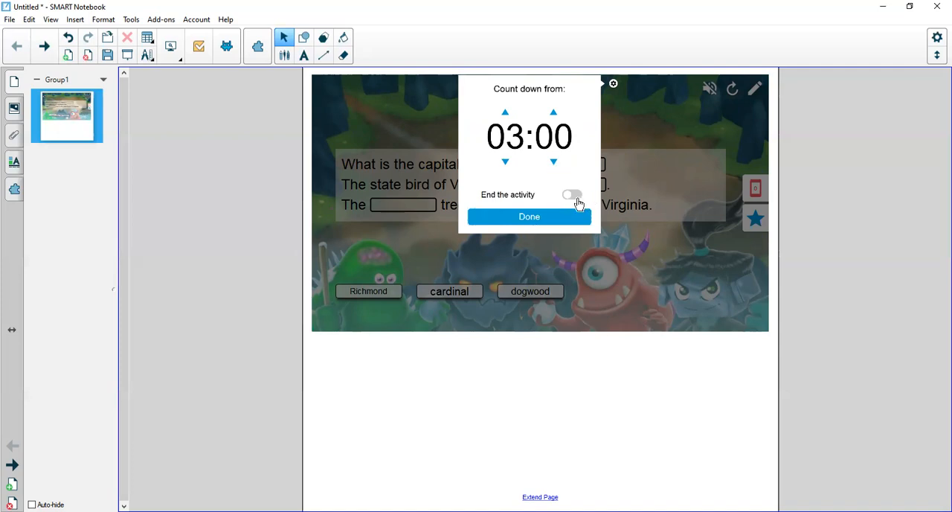
pyautogui.moveTo(561, 212)
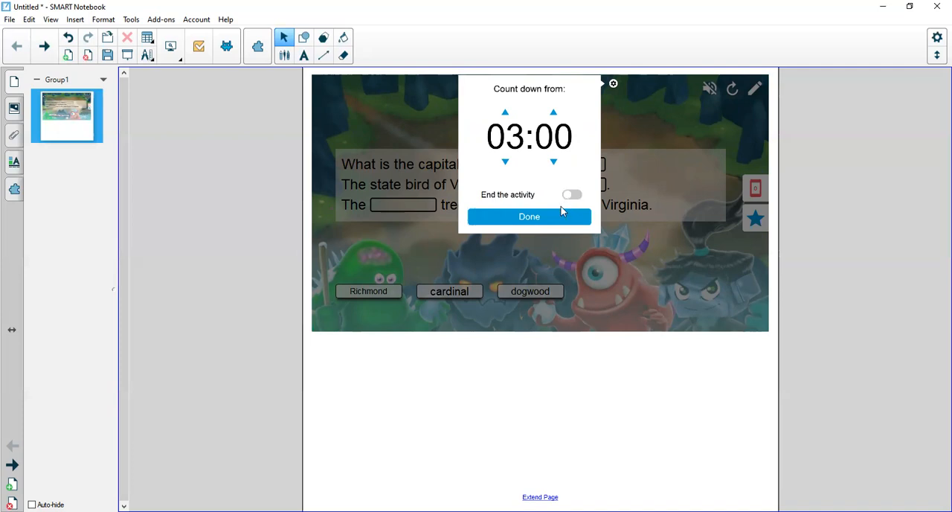
pyautogui.click(529, 217)
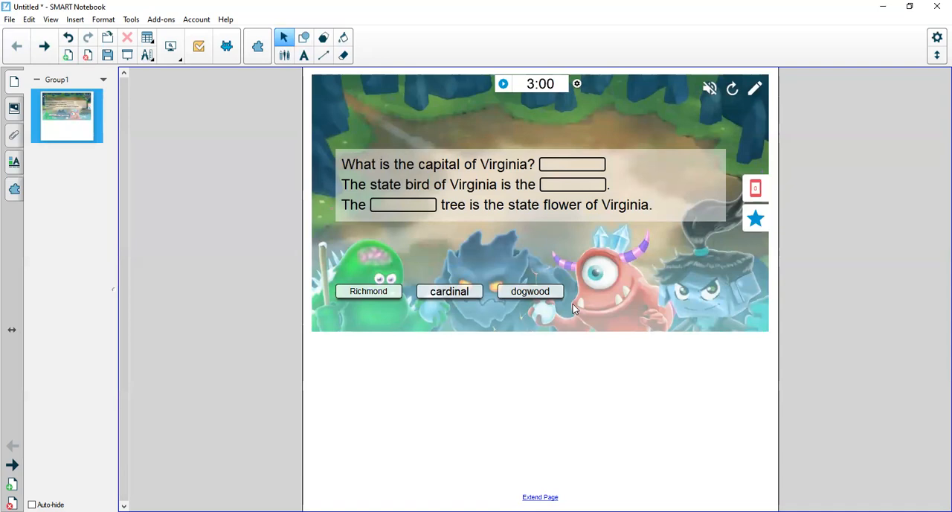
pyautogui.moveTo(495, 104)
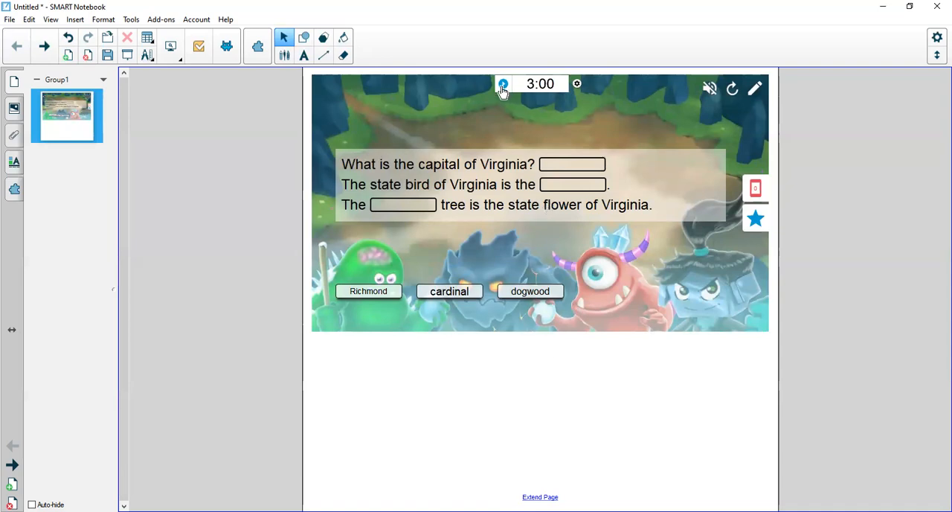
# Step: Start the 3:00 countdown timer above the Virginia game
pyautogui.click(504, 84)
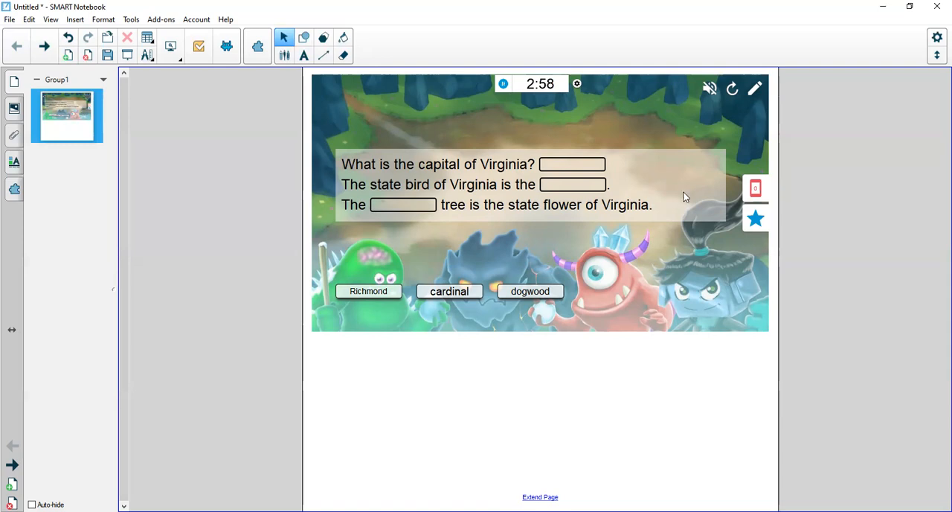
pyautogui.moveTo(631, 206)
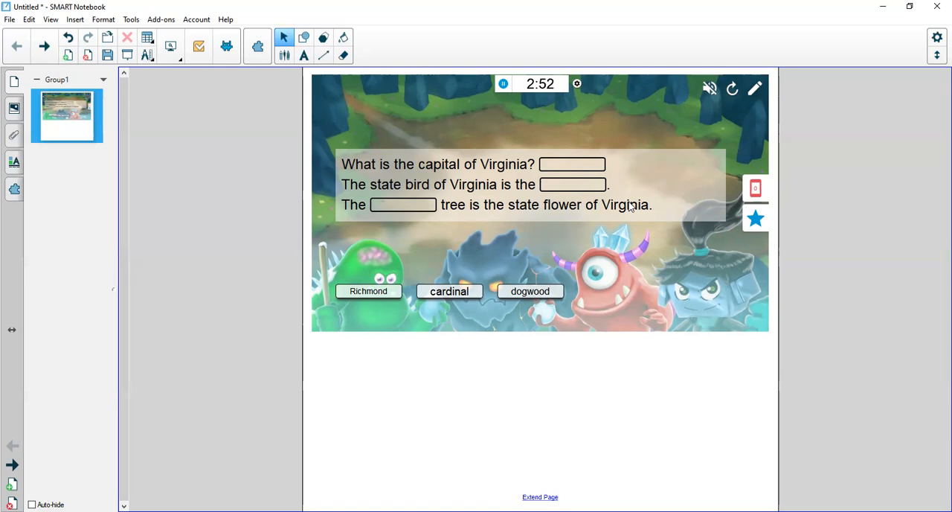
pyautogui.moveTo(837, 196)
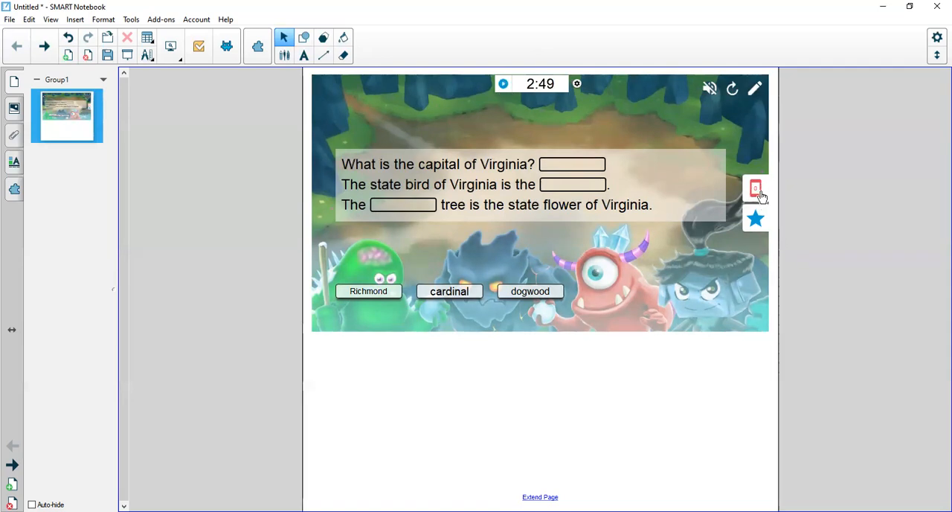
pyautogui.click(755, 188)
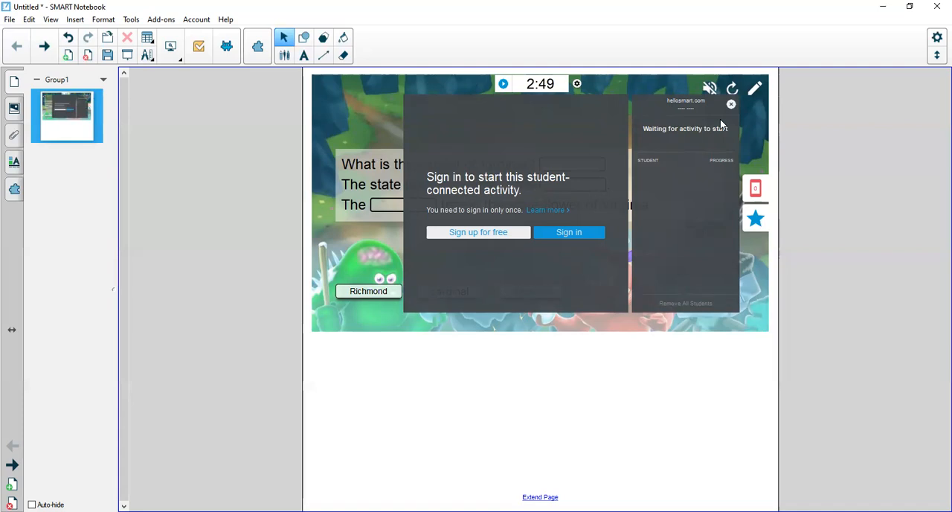
pyautogui.moveTo(627, 160)
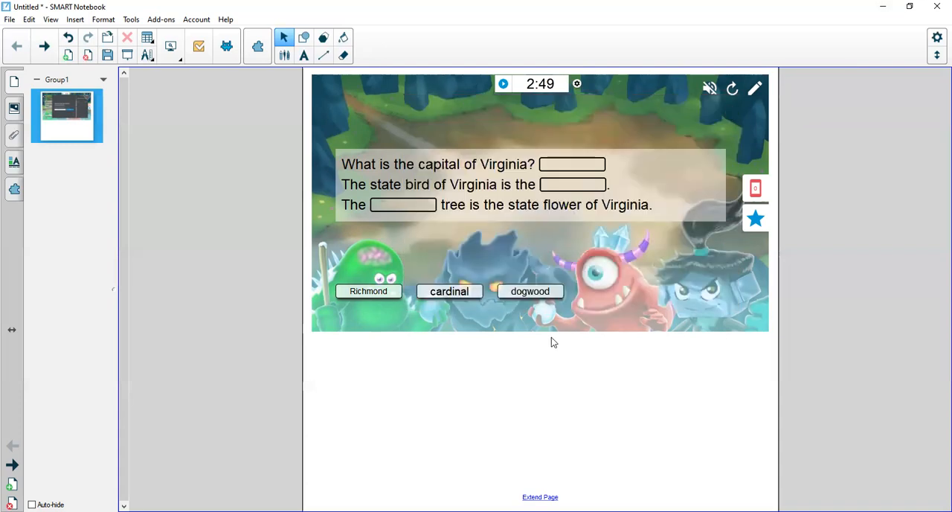
pyautogui.moveTo(613, 391)
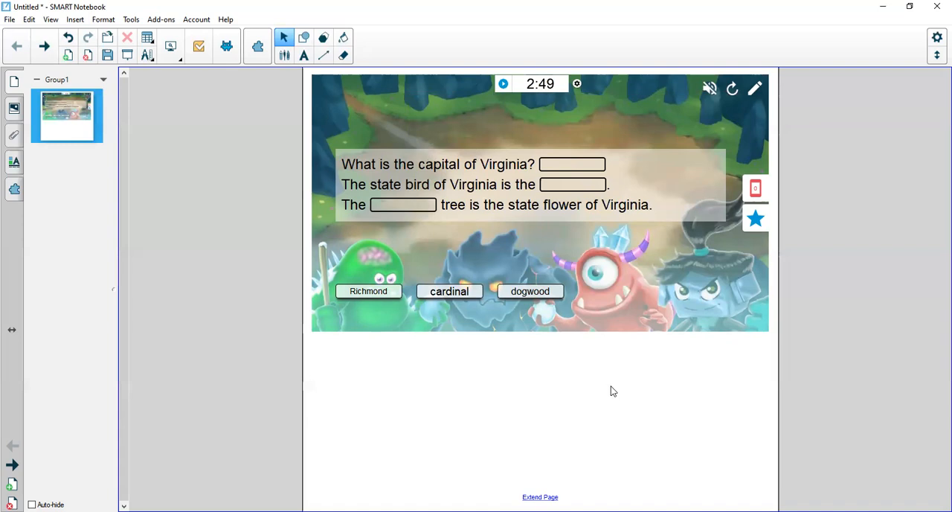
pyautogui.moveTo(635, 388)
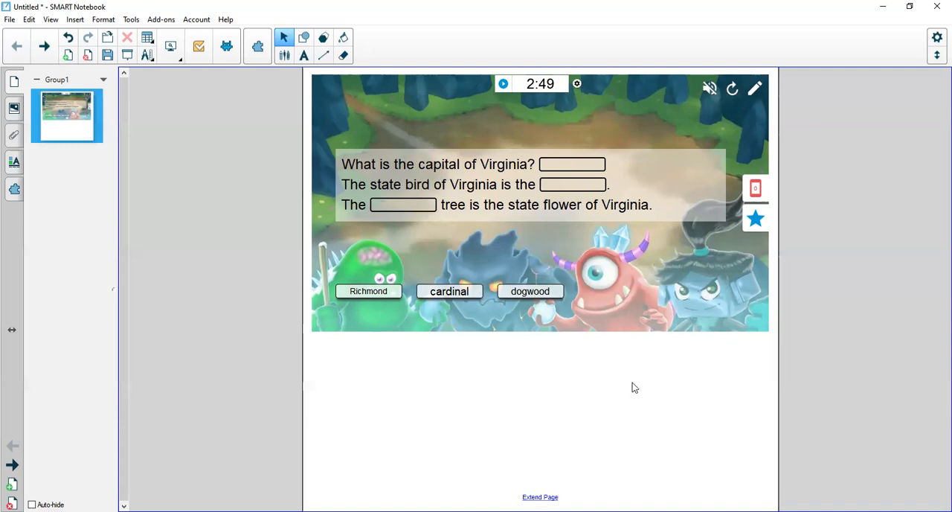
pyautogui.moveTo(606, 382)
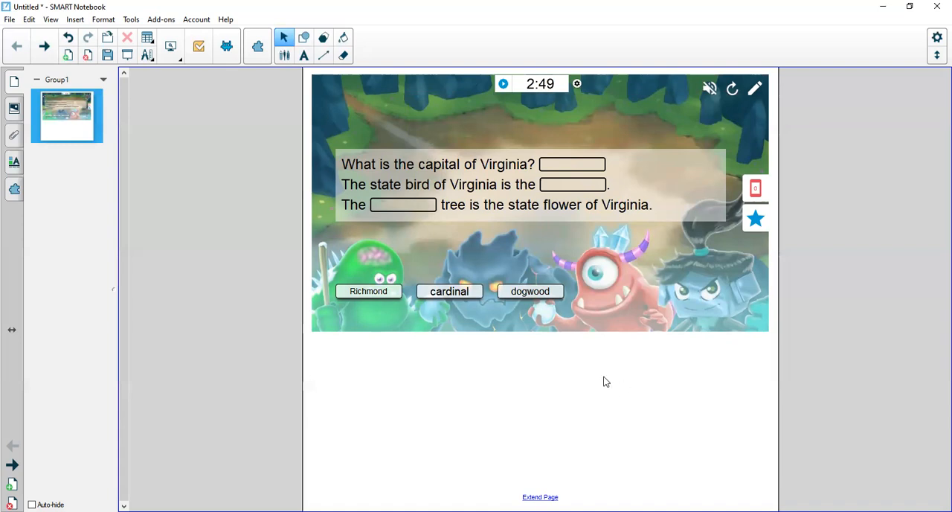
pyautogui.moveTo(623, 382)
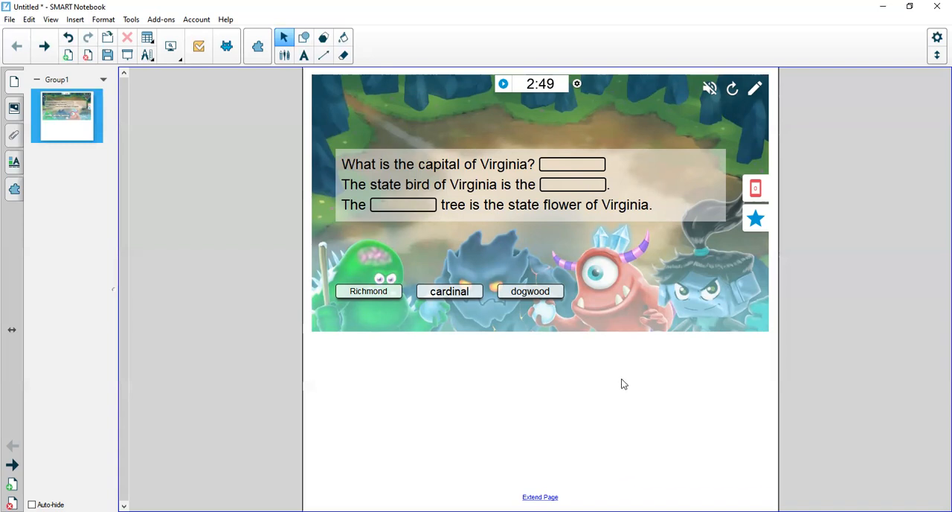
pyautogui.moveTo(615, 382)
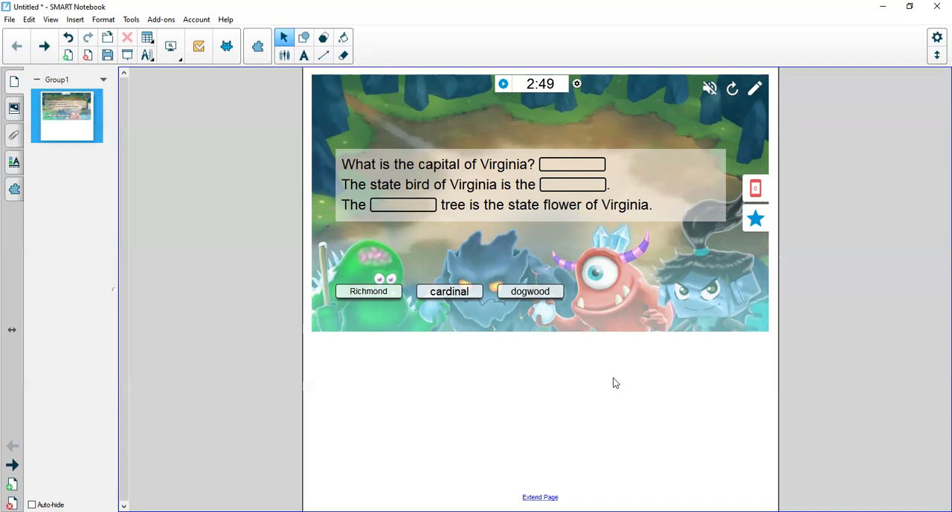
pyautogui.moveTo(650, 464)
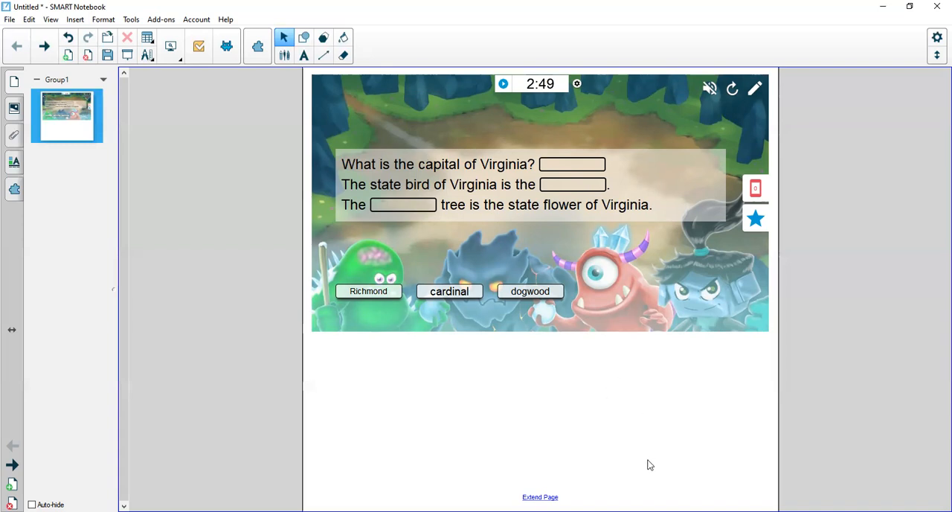